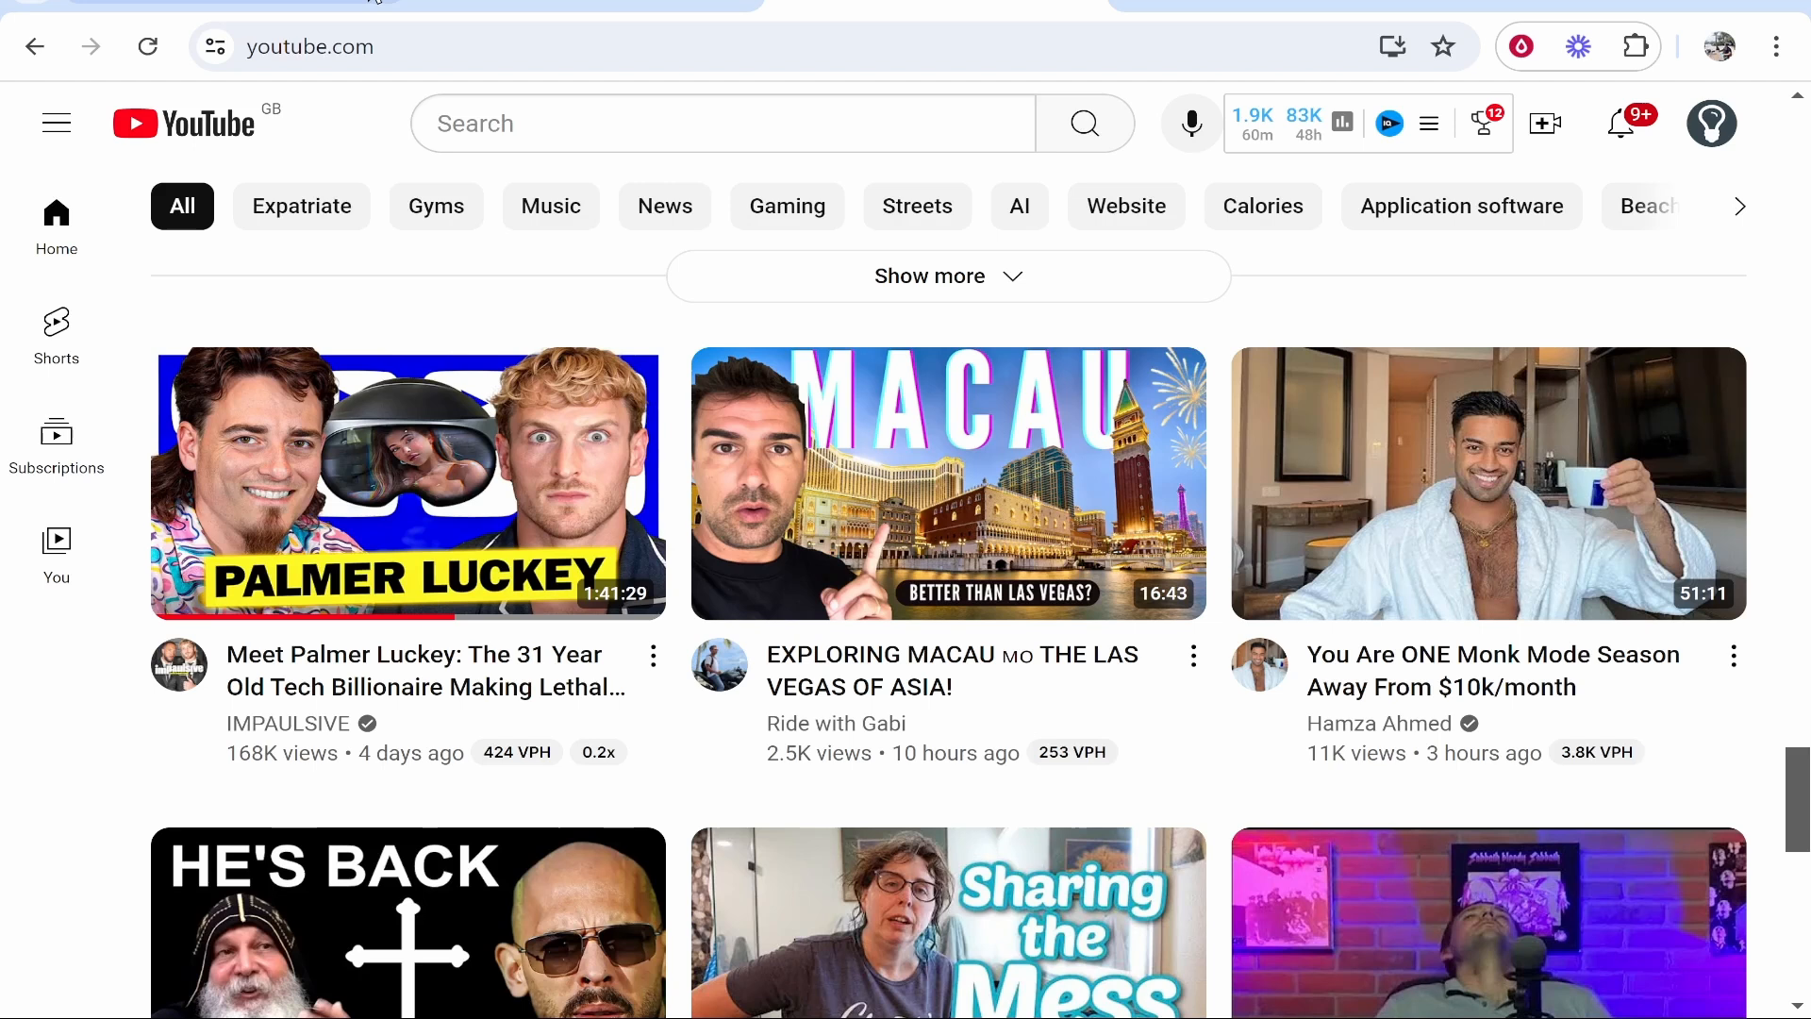
{"action": "mouse_move", "coordinate": [1742, 151]}
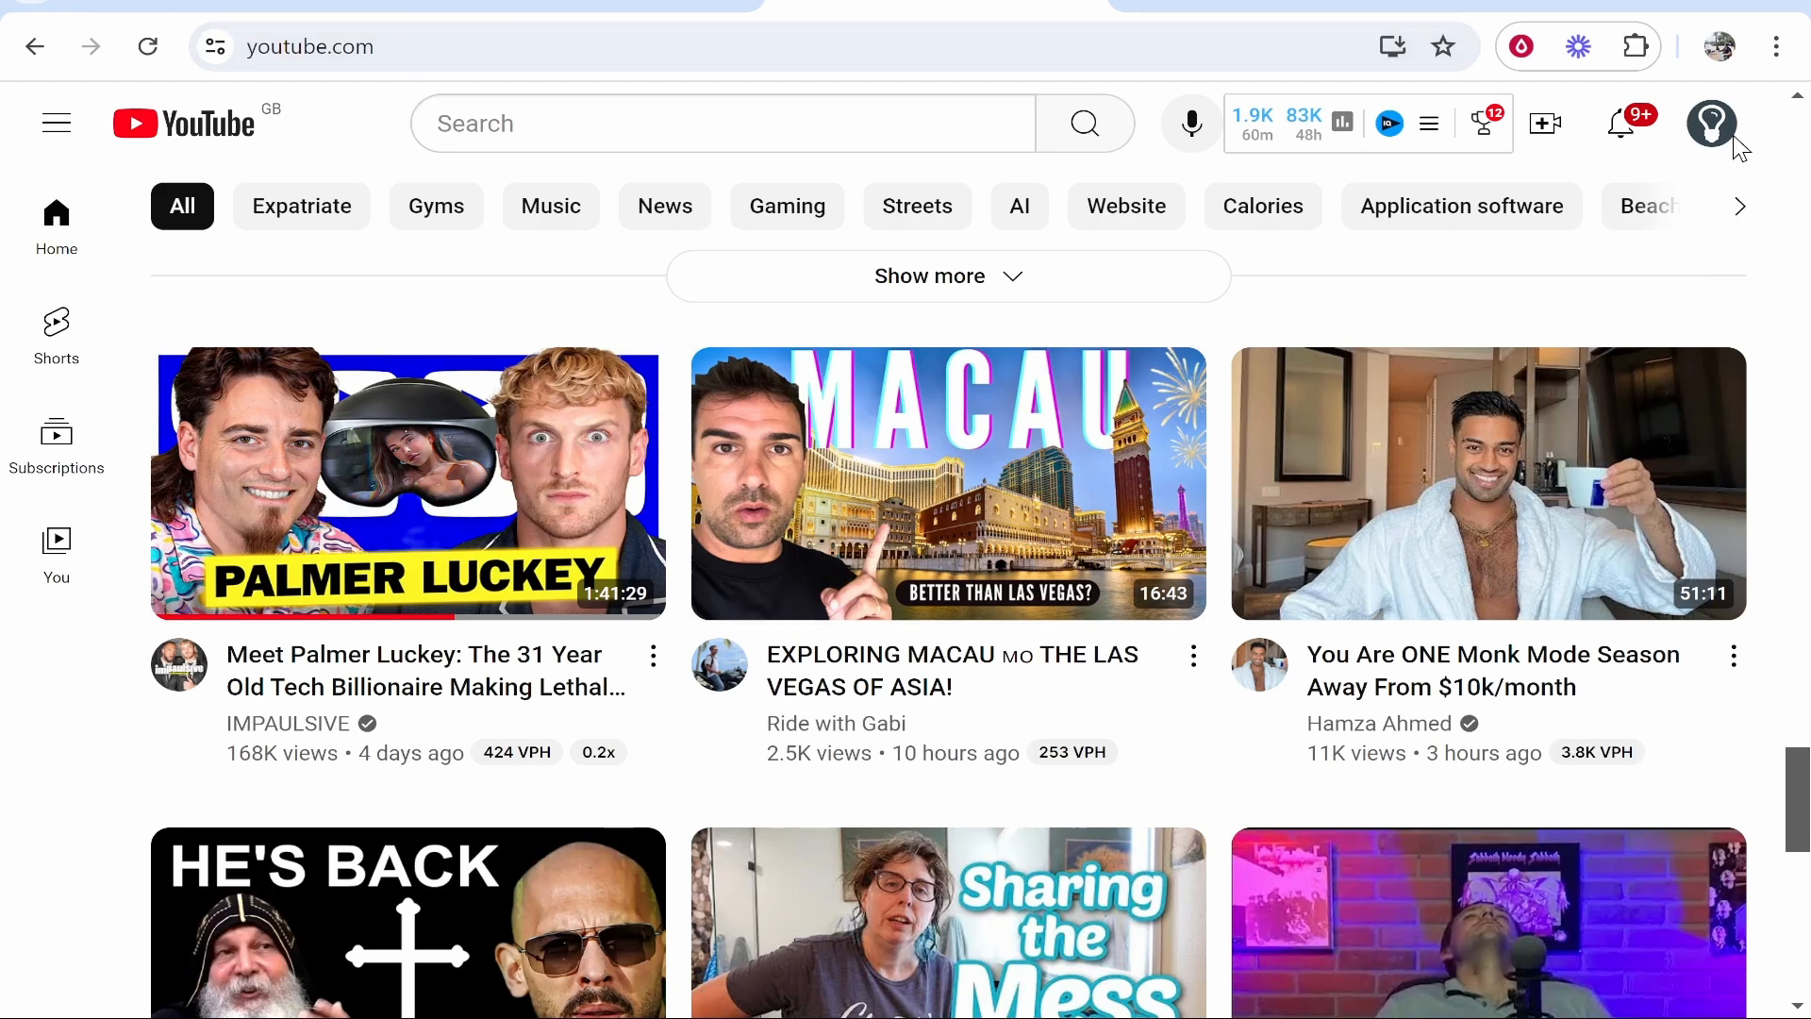
{"action": "mouse_move", "coordinate": [1713, 147]}
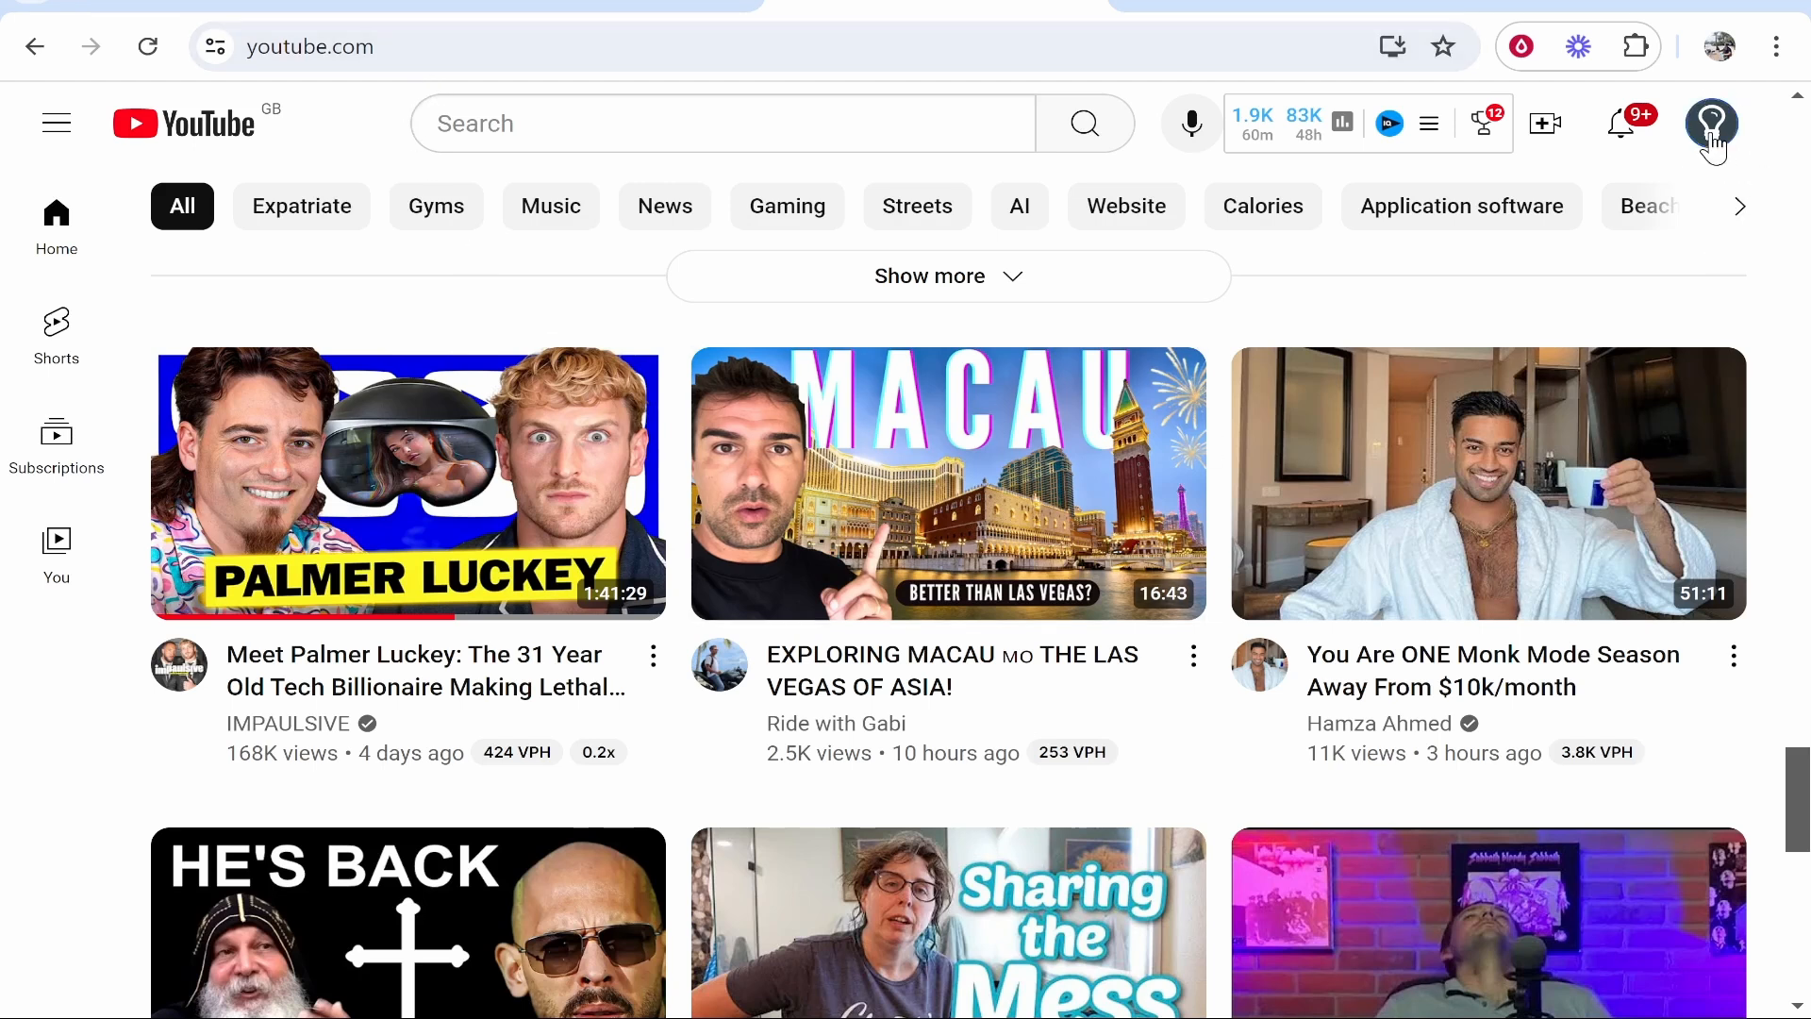
Bring up the account menu from the profile avatar on the YouTube home feed
{"action": "left_click", "coordinate": [1713, 124]}
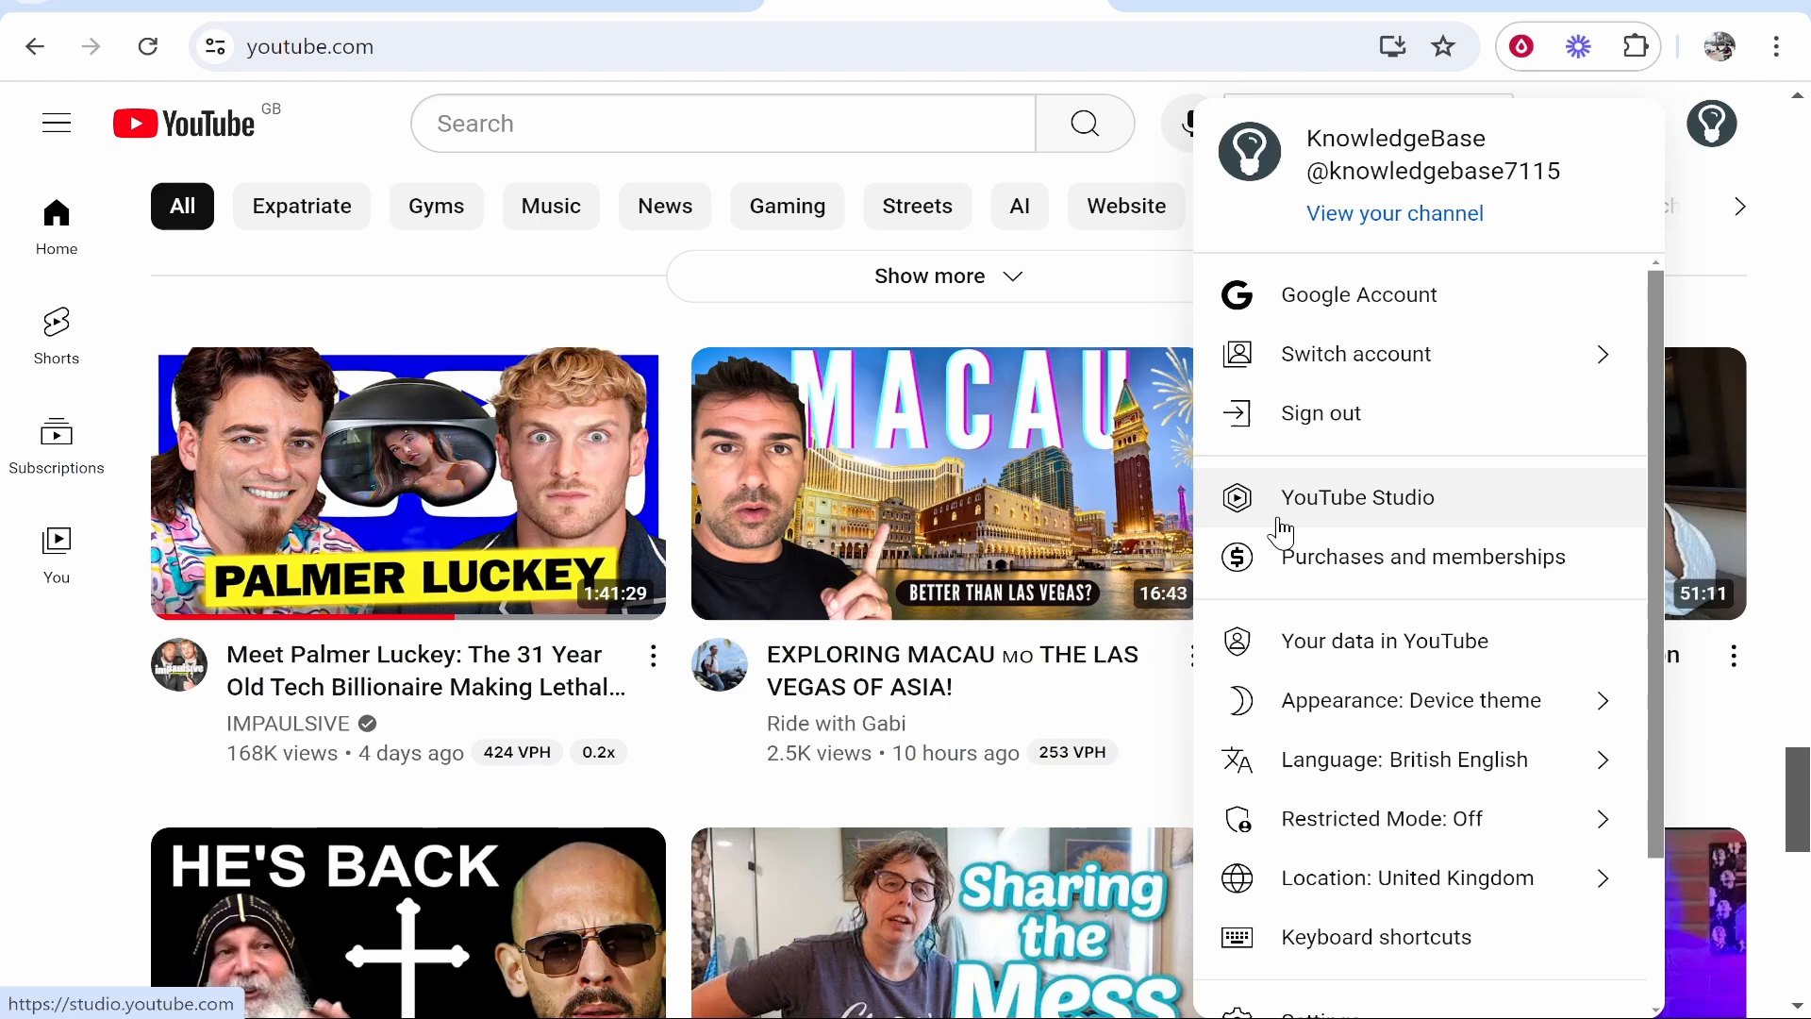
{"action": "left_click", "coordinate": [1358, 498]}
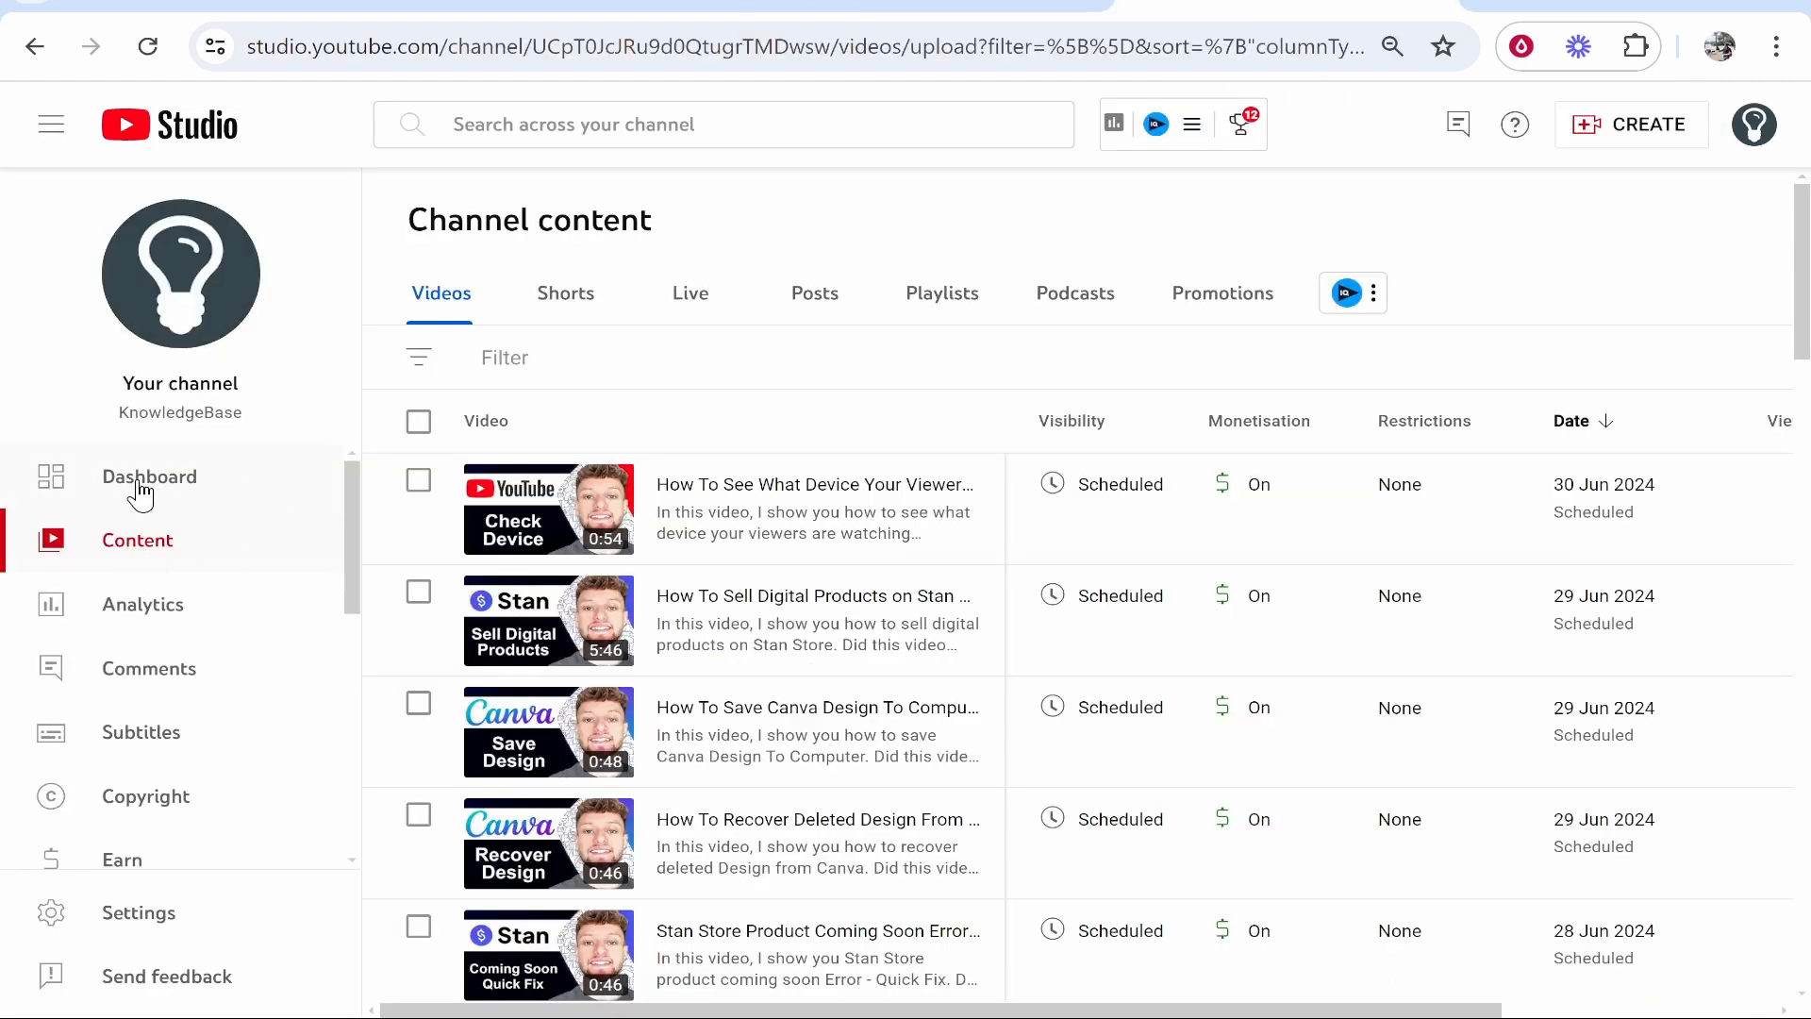
{"action": "mouse_move", "coordinate": [185, 554]}
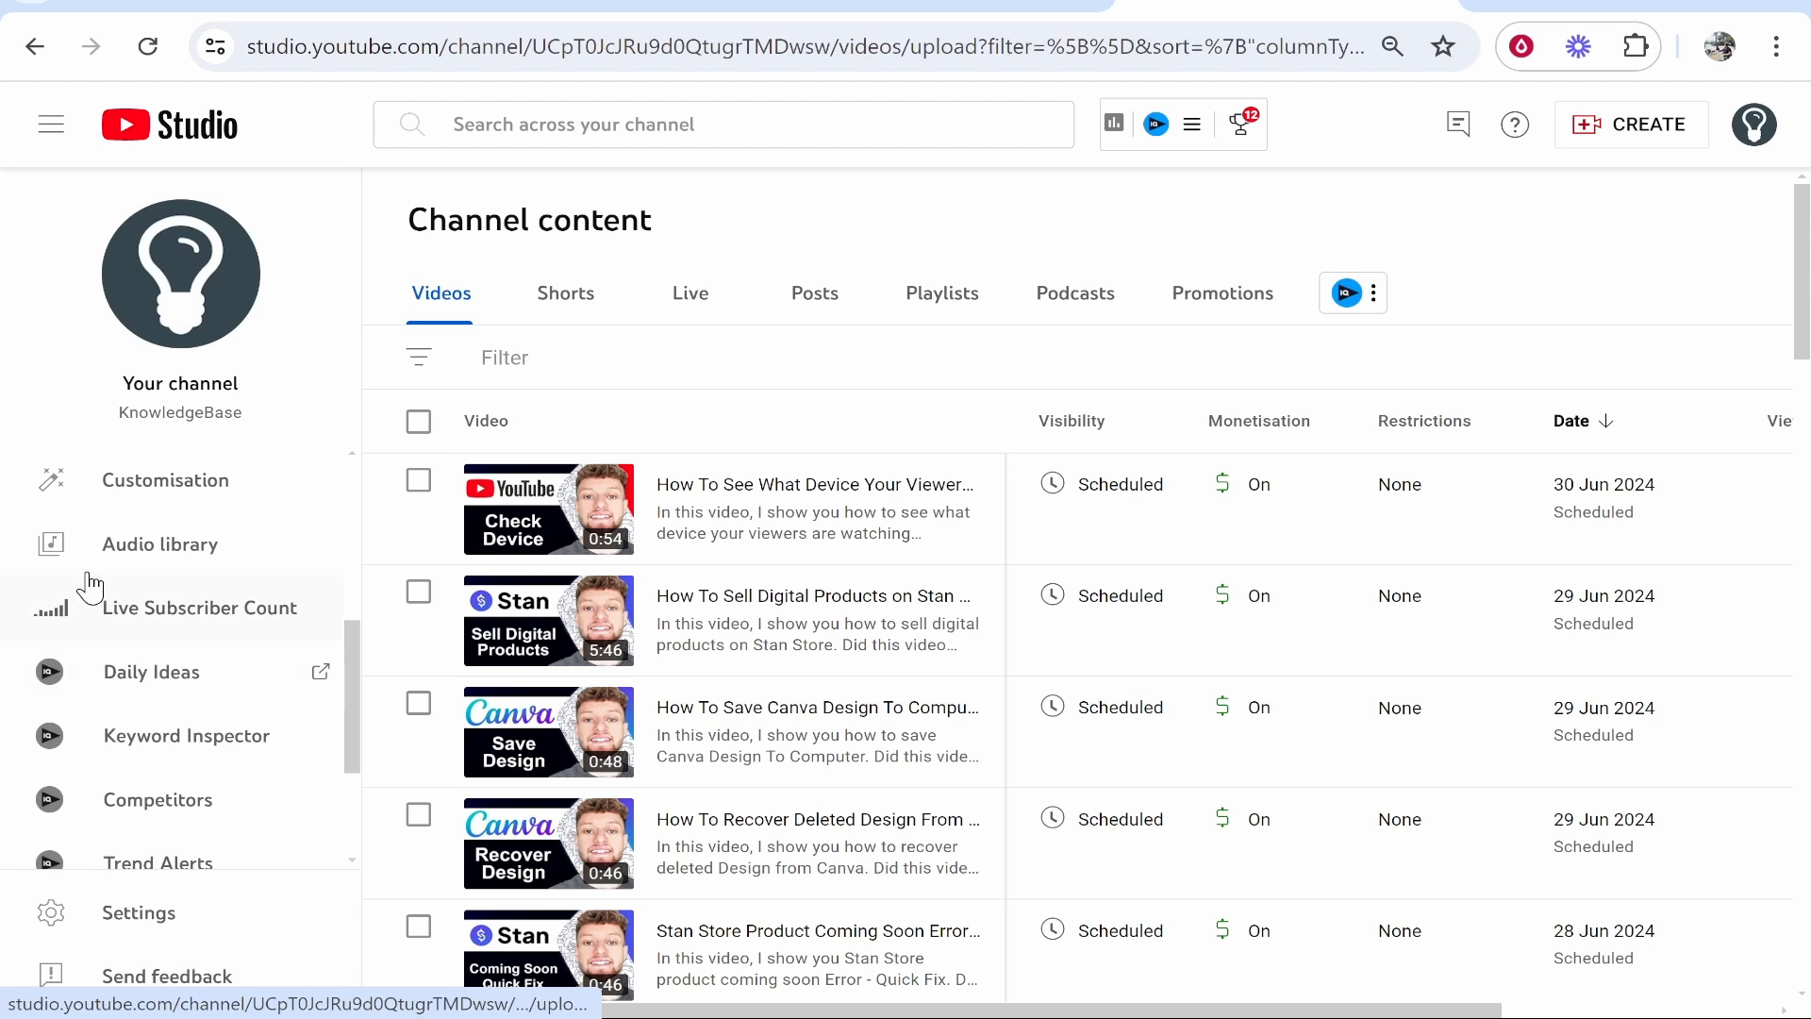
{"action": "mouse_move", "coordinate": [174, 573]}
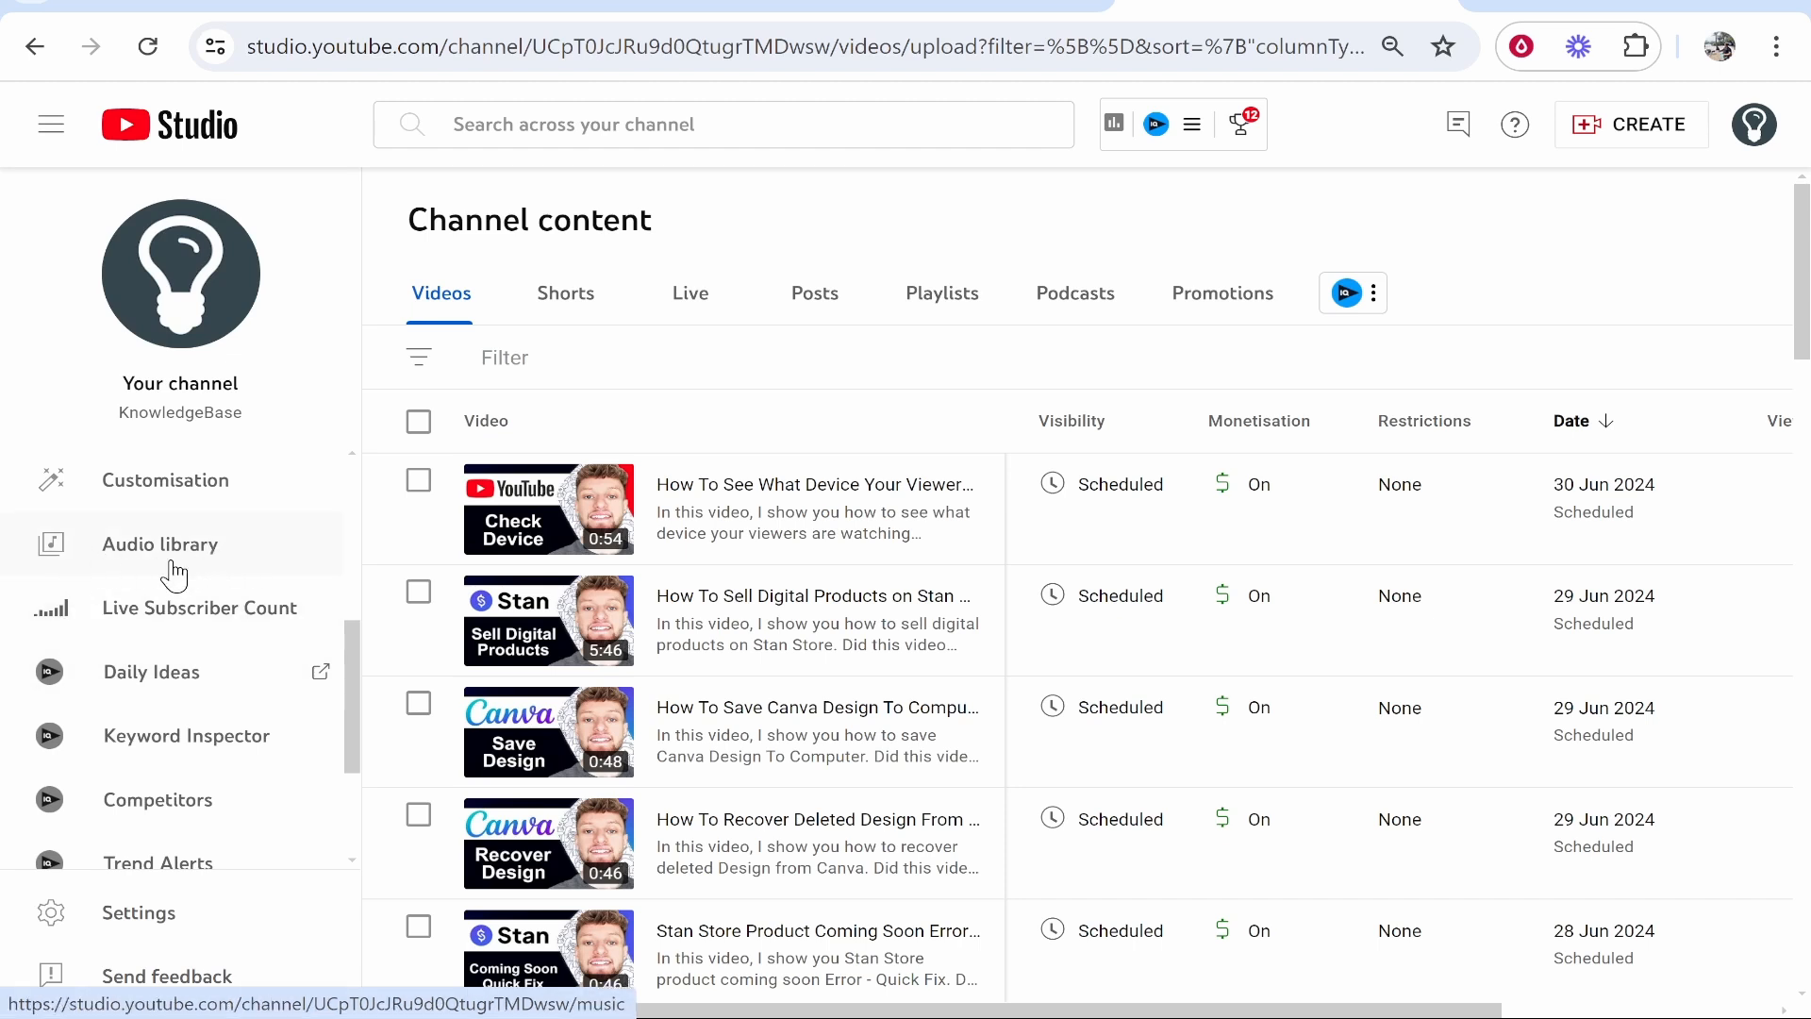
Enter the Audio library's Music tab and dismiss its terms and conditions notice
{"action": "left_click", "coordinate": [160, 544]}
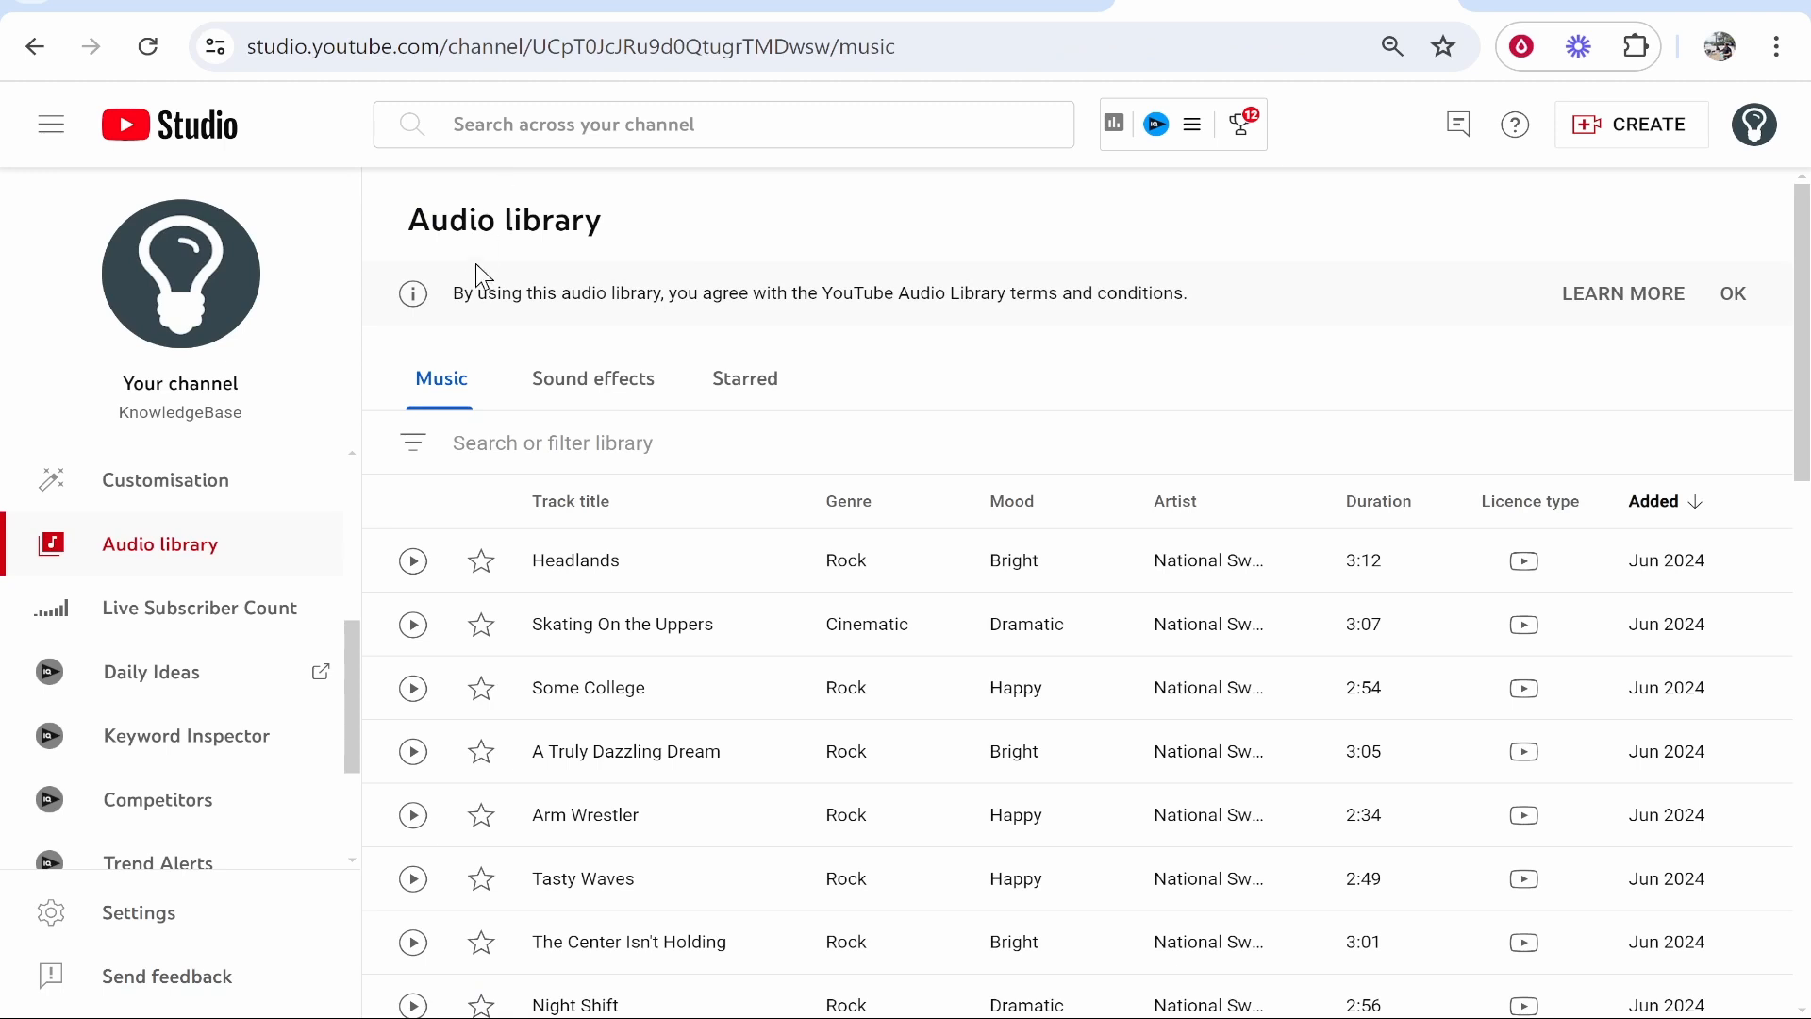
{"action": "mouse_move", "coordinate": [720, 304]}
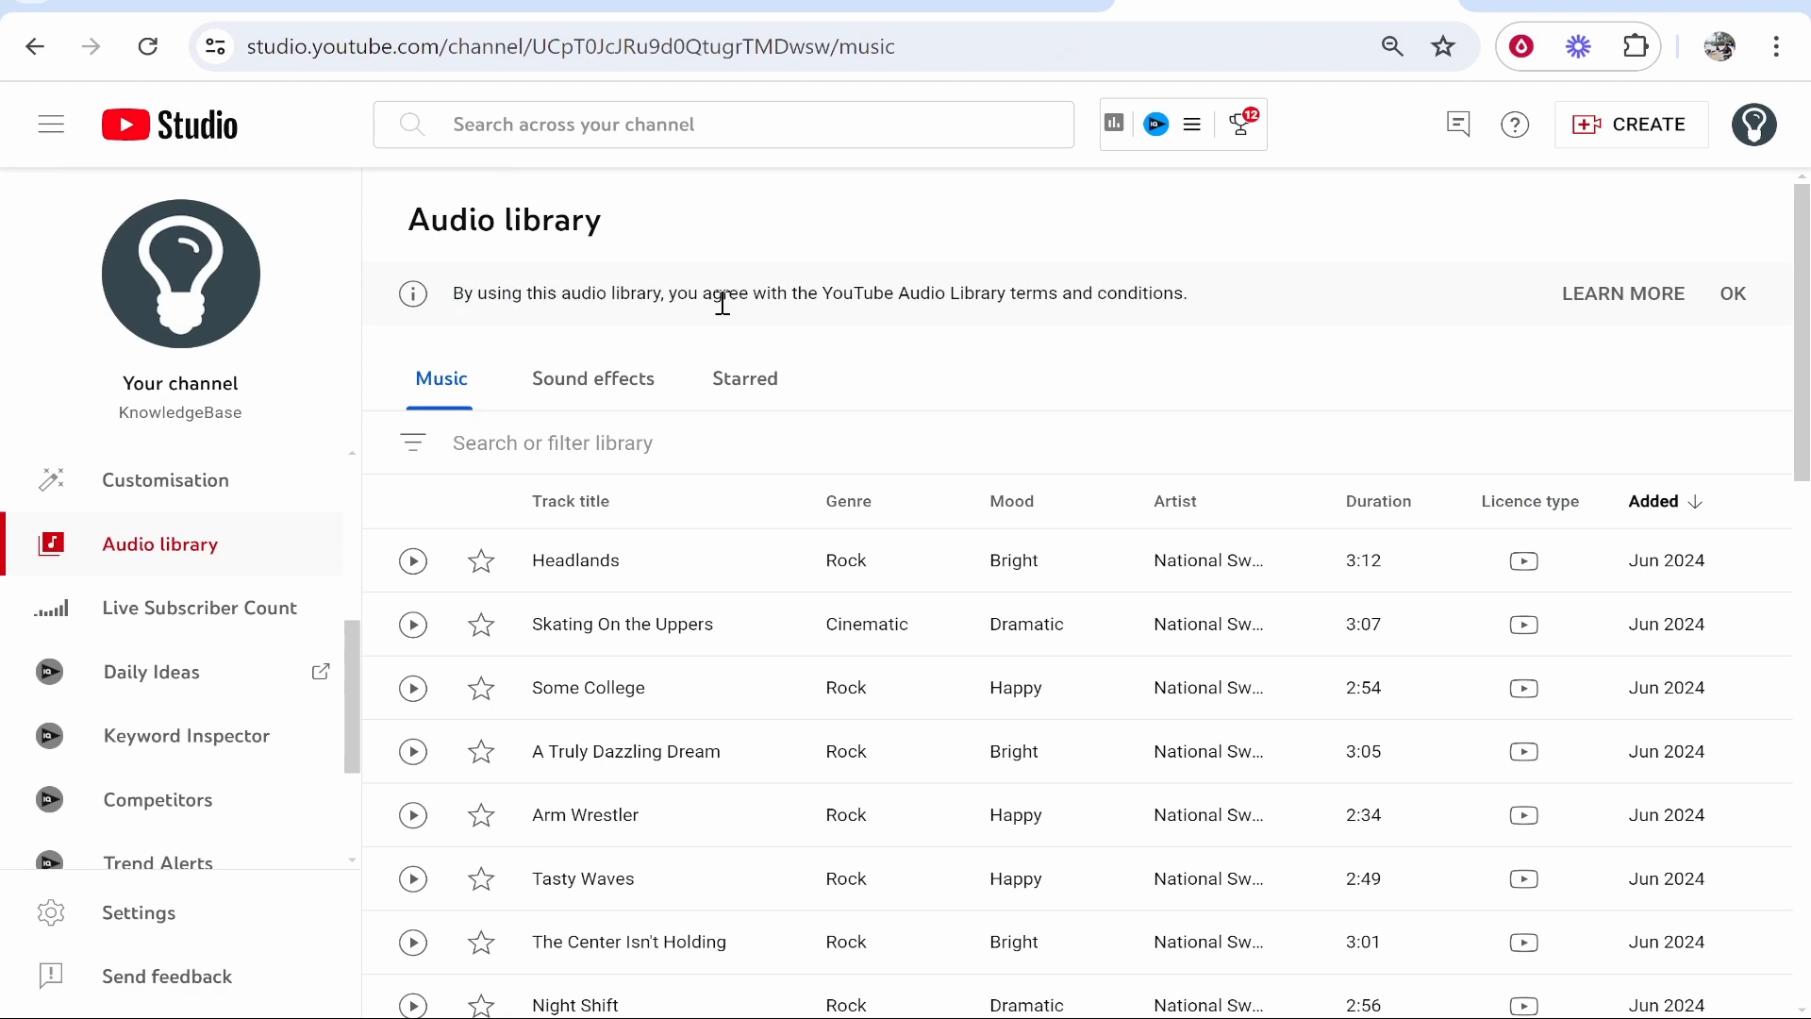
{"action": "left_click_drag", "start_coordinate": [688, 293], "coordinate": [1184, 293]}
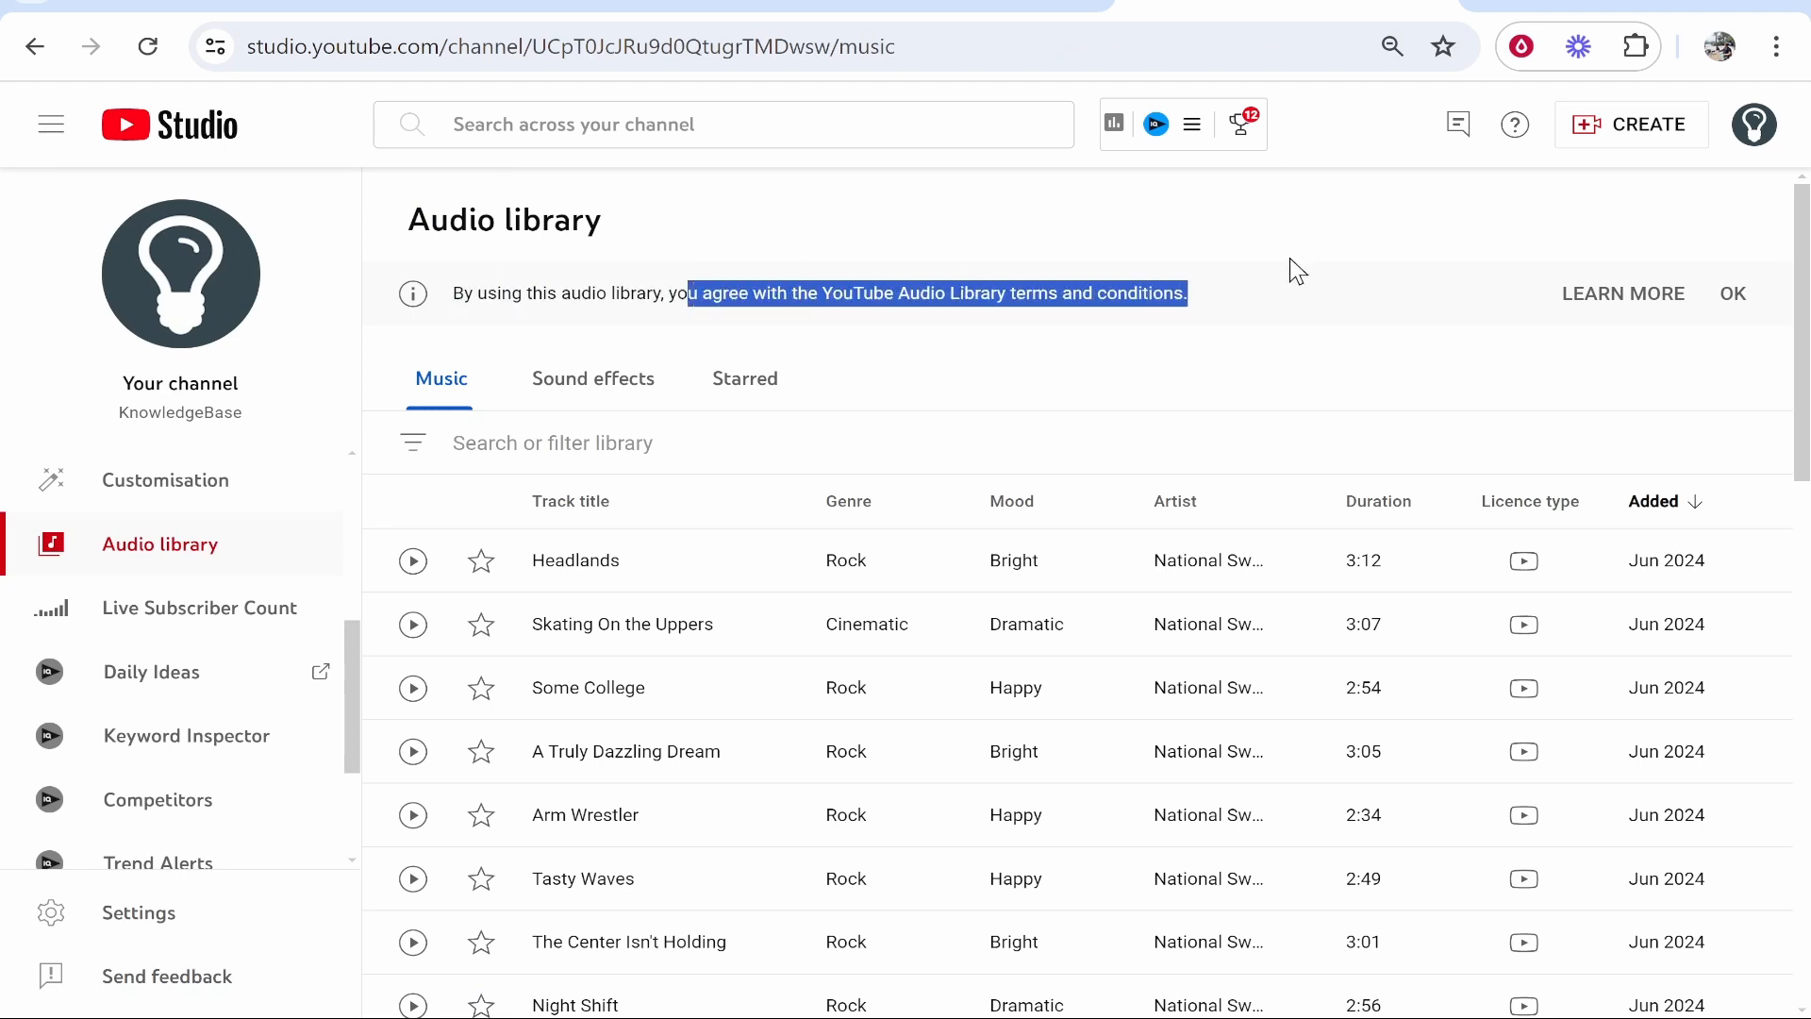
{"action": "left_click", "coordinate": [1732, 292]}
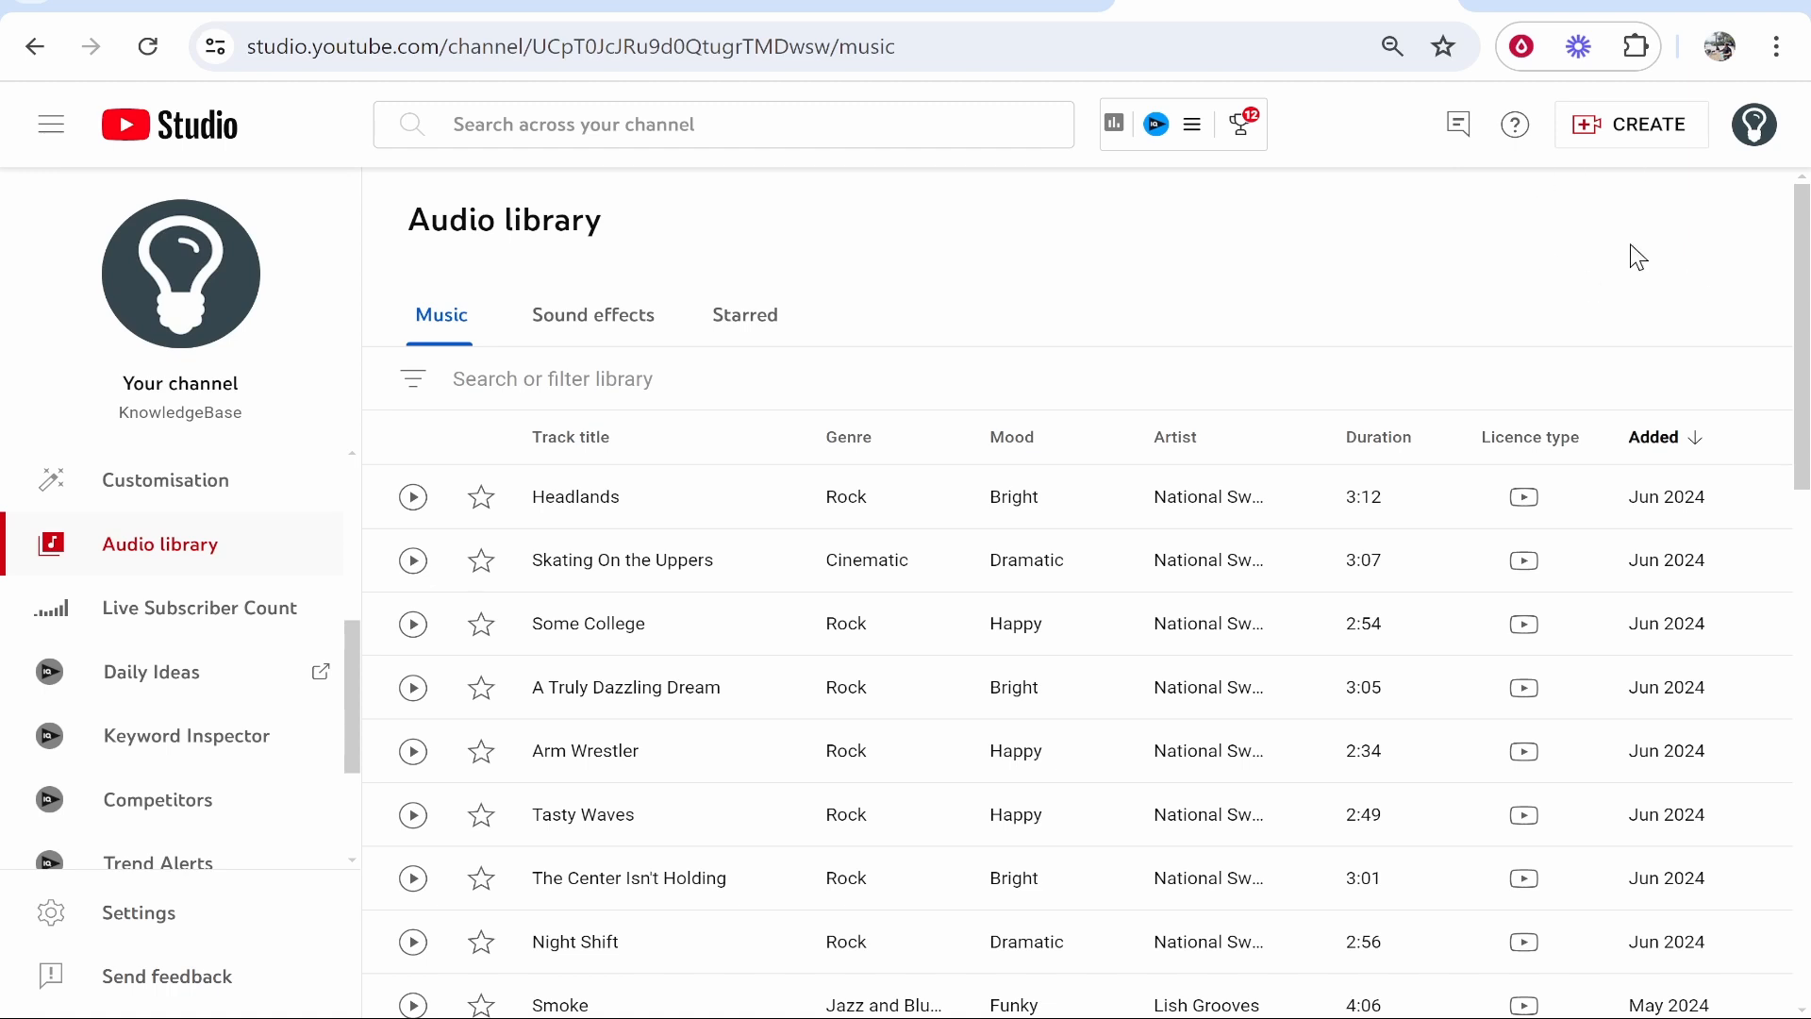
{"action": "mouse_move", "coordinate": [1609, 287]}
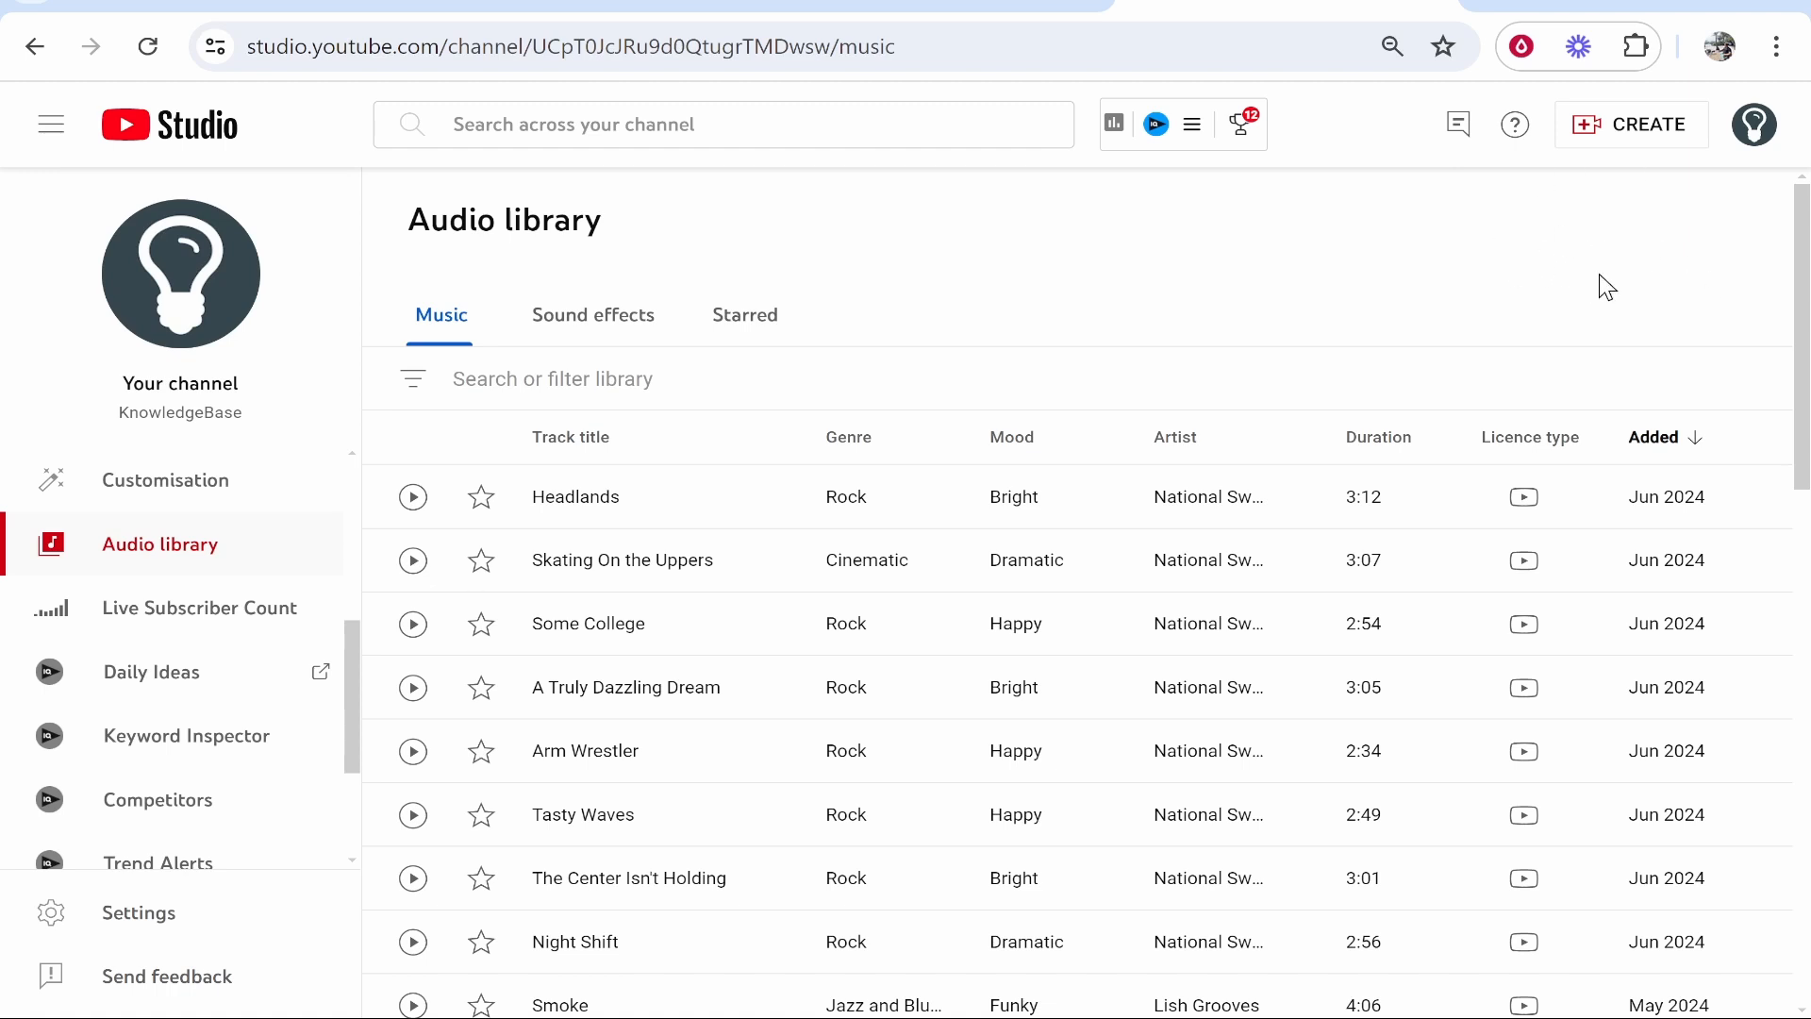
{"action": "mouse_move", "coordinate": [445, 305]}
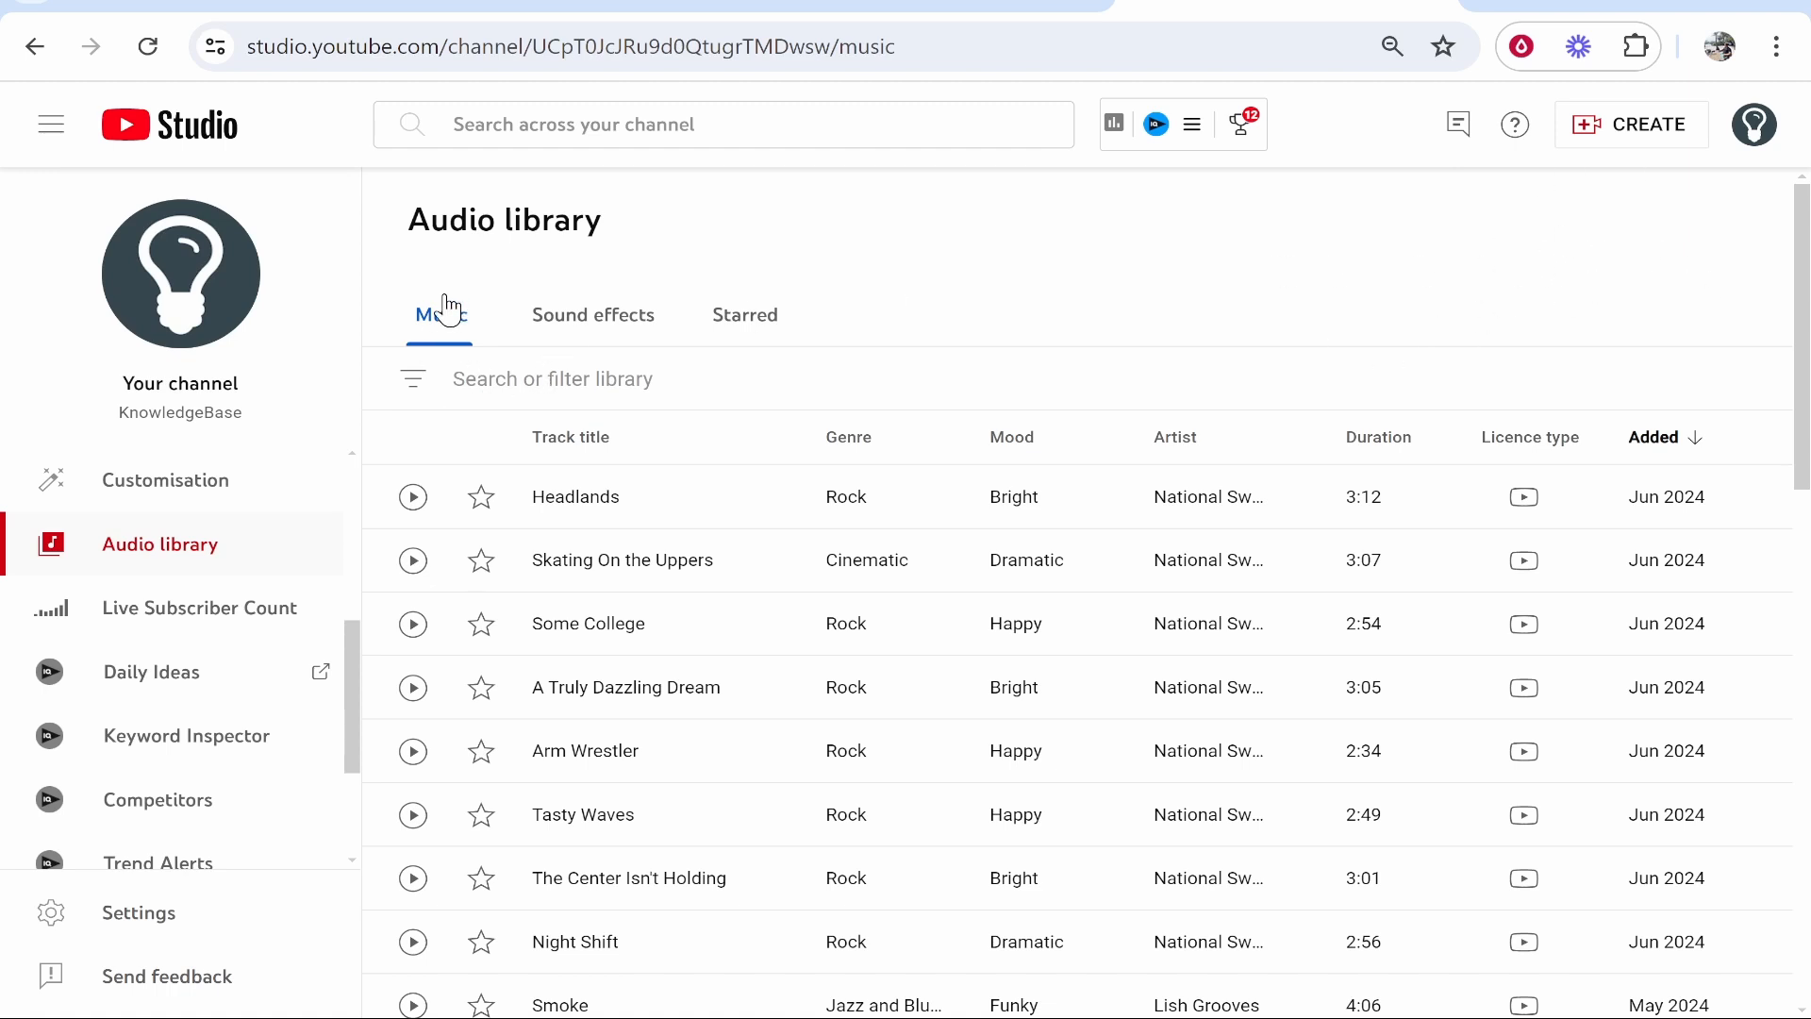
{"action": "left_click", "coordinate": [592, 315]}
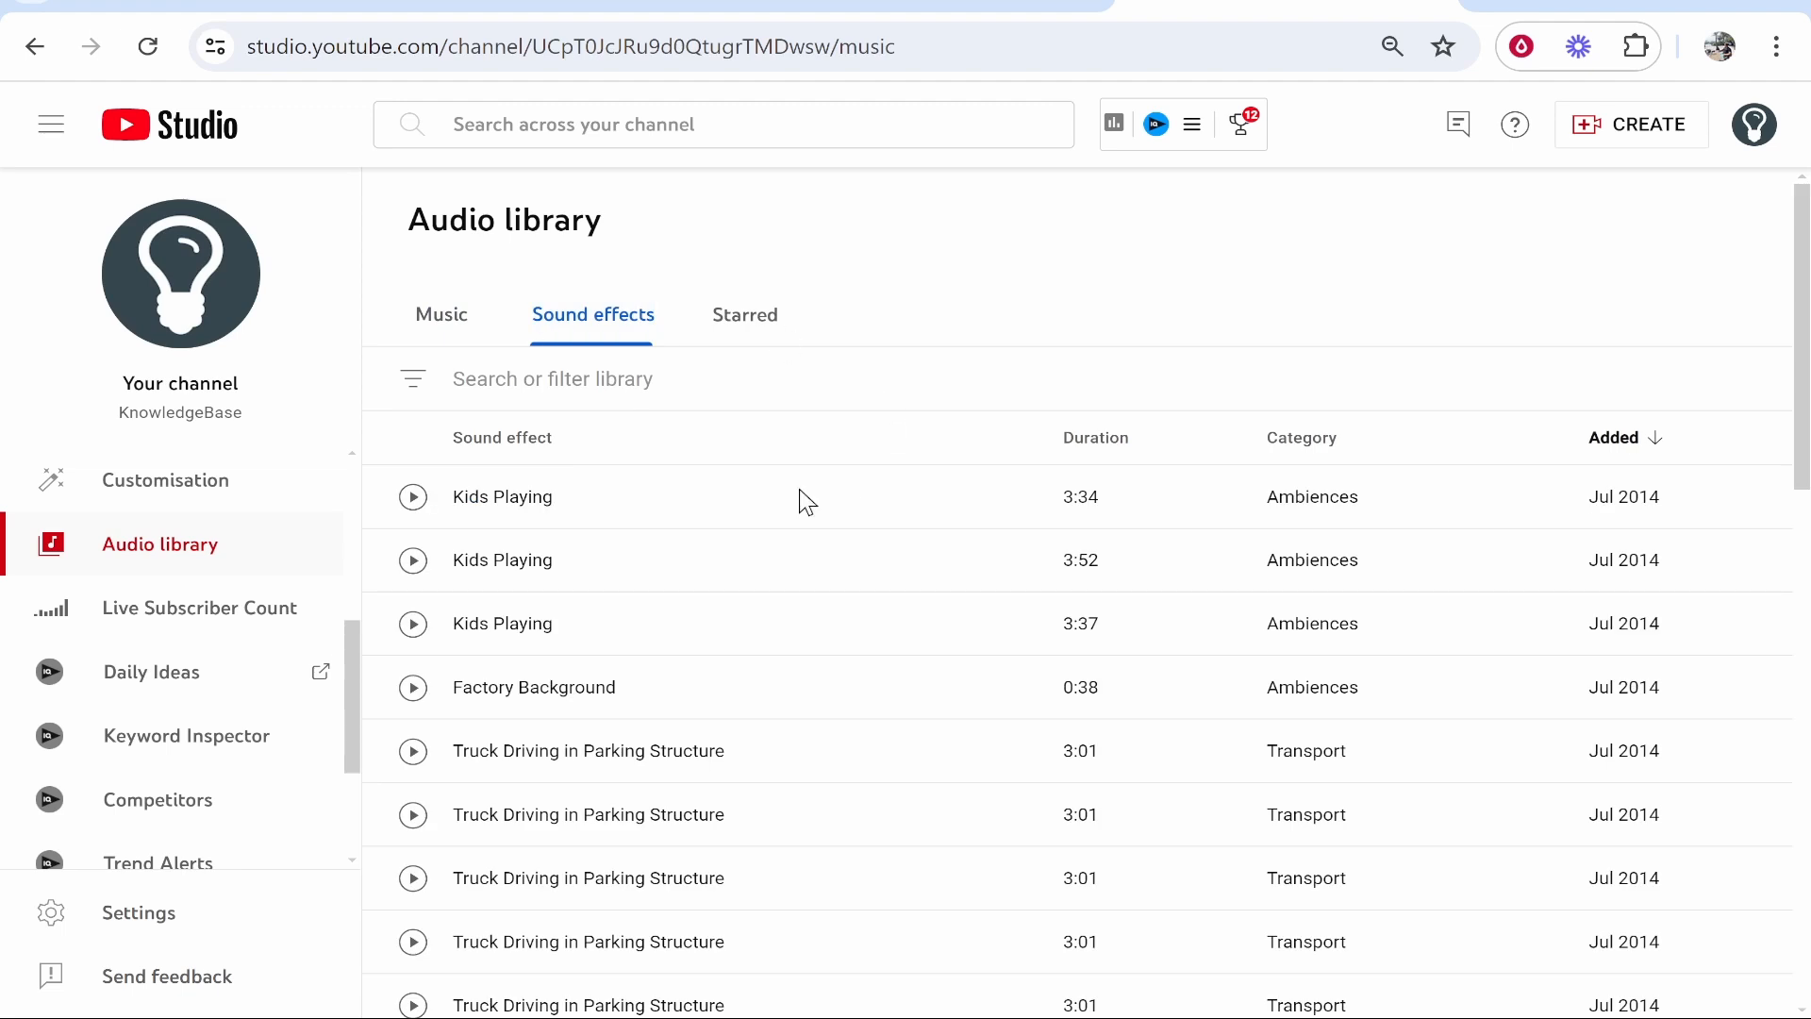
{"action": "scroll", "scroll_direction": "down", "scroll_amount": 3}
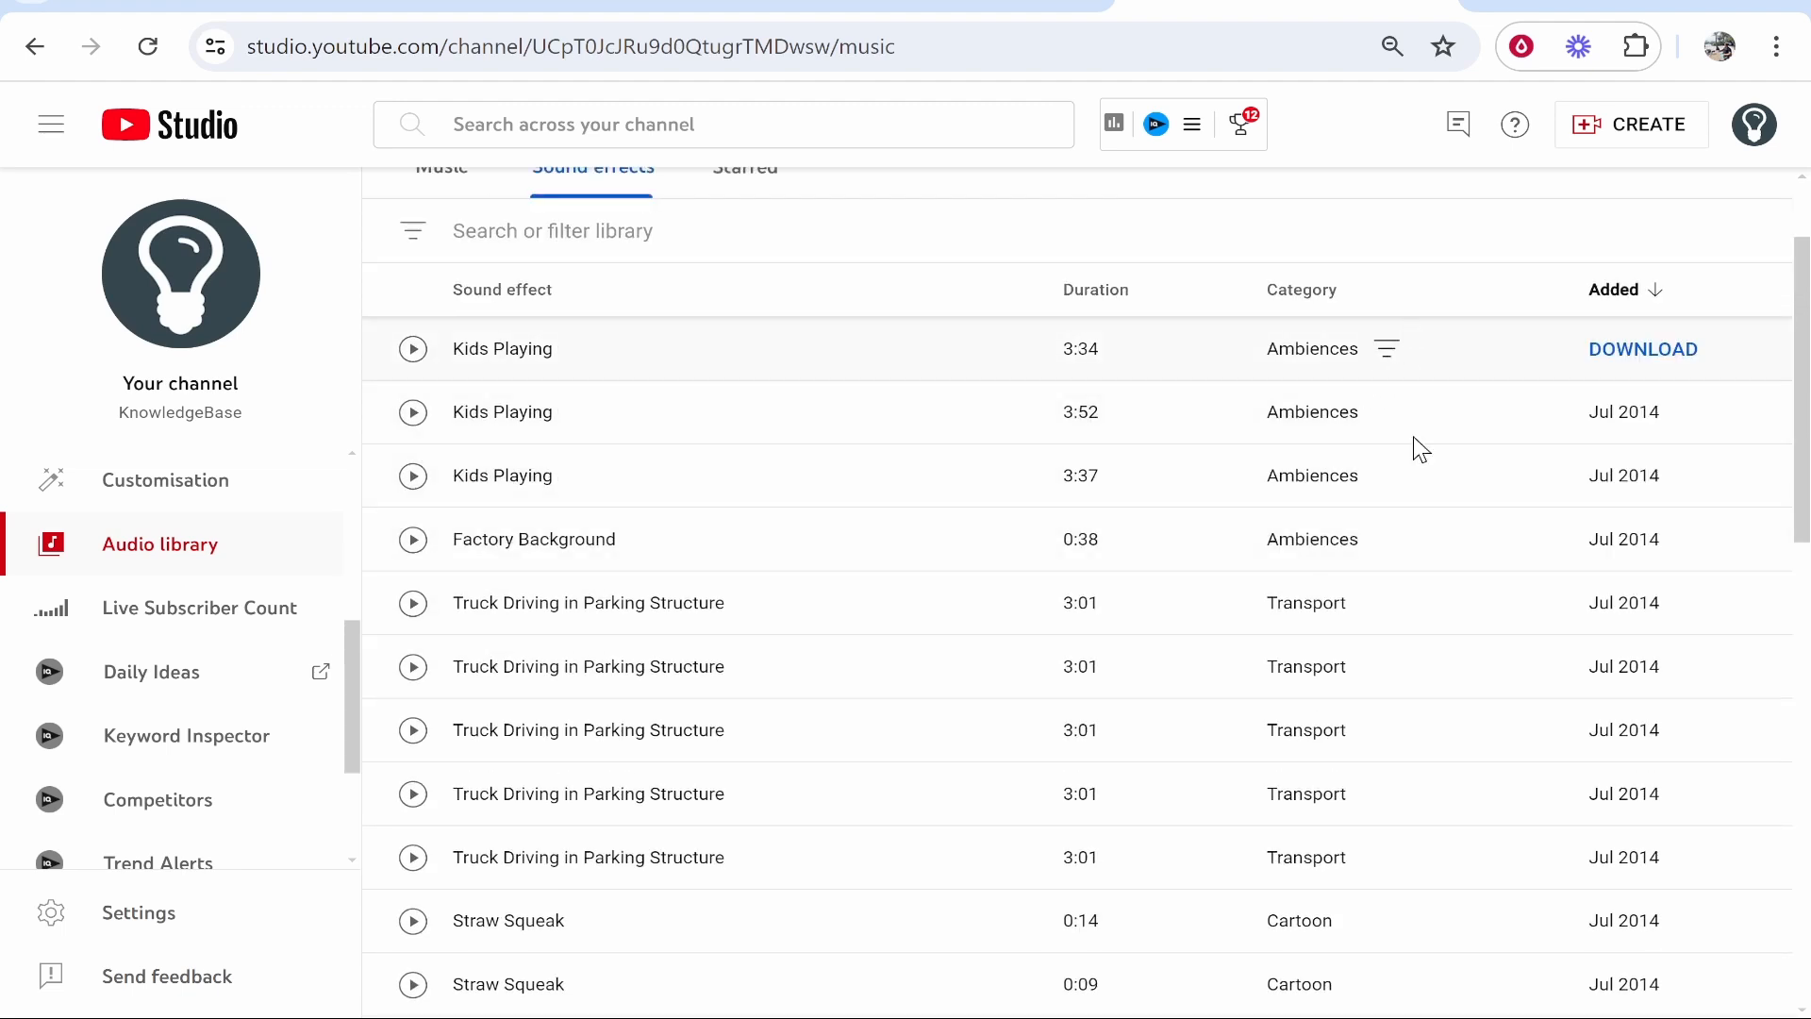
{"action": "left_click", "coordinate": [441, 172]}
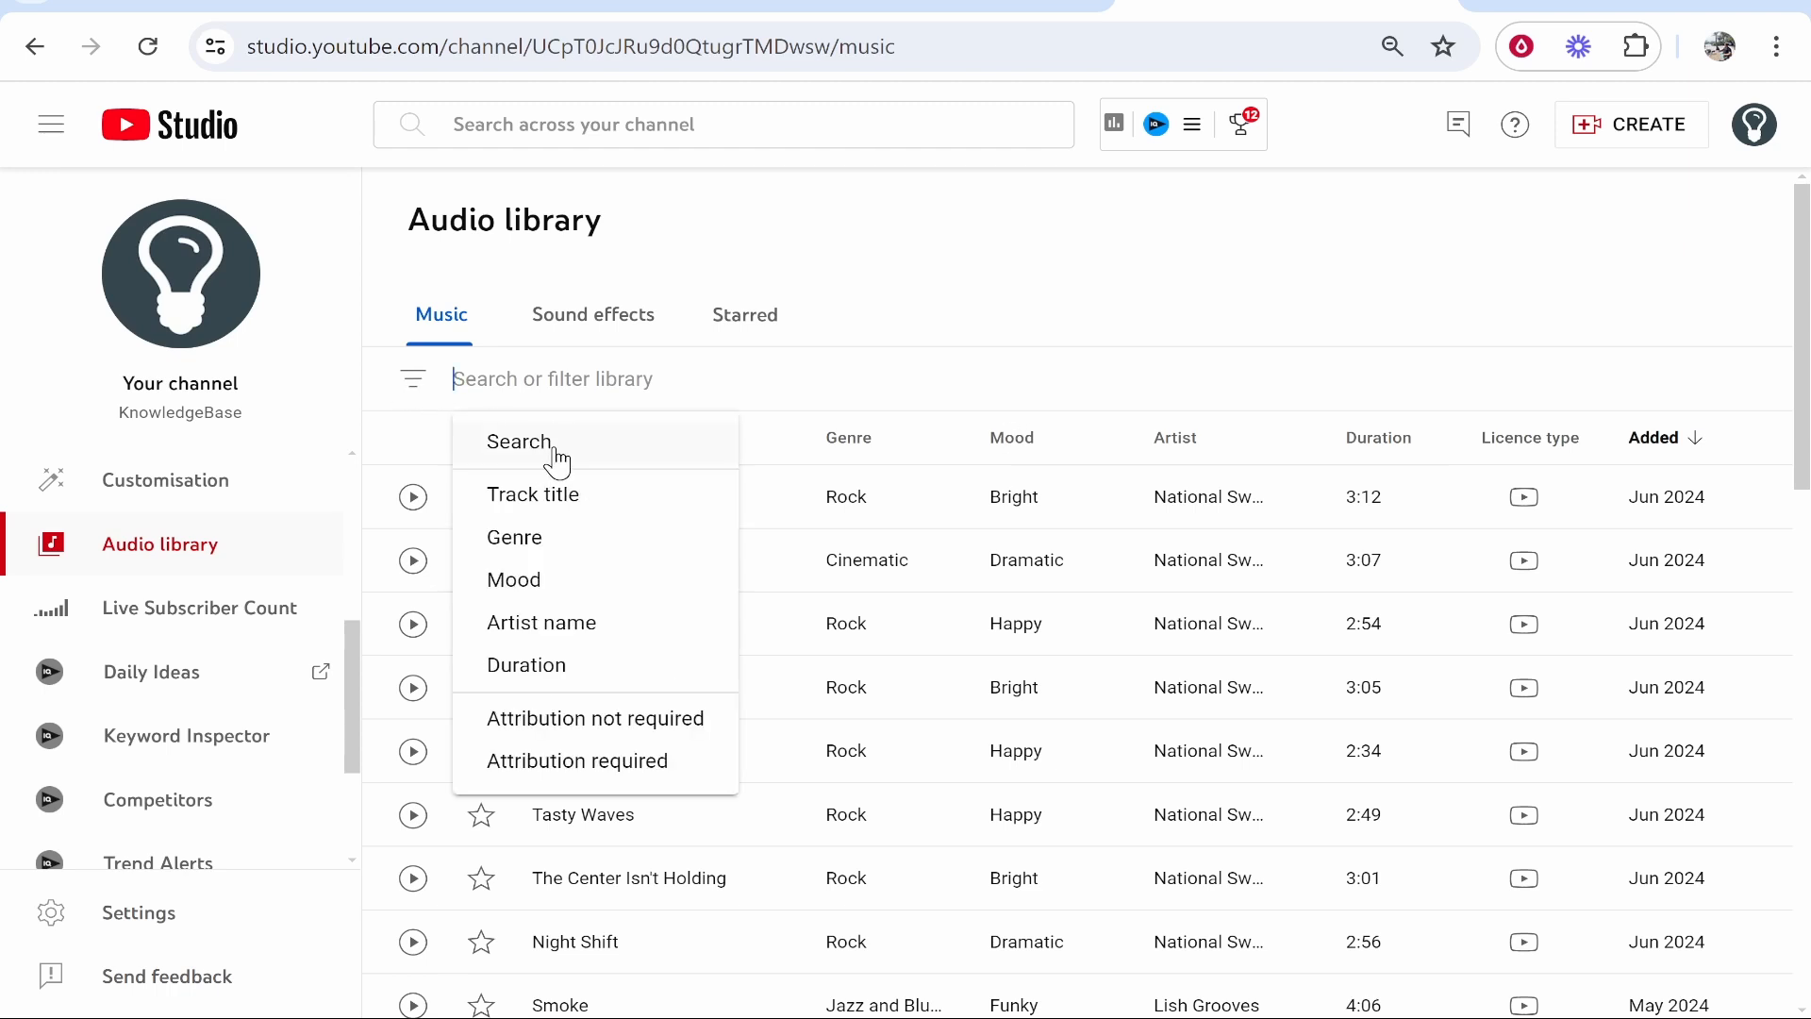
{"action": "mouse_move", "coordinate": [637, 513]}
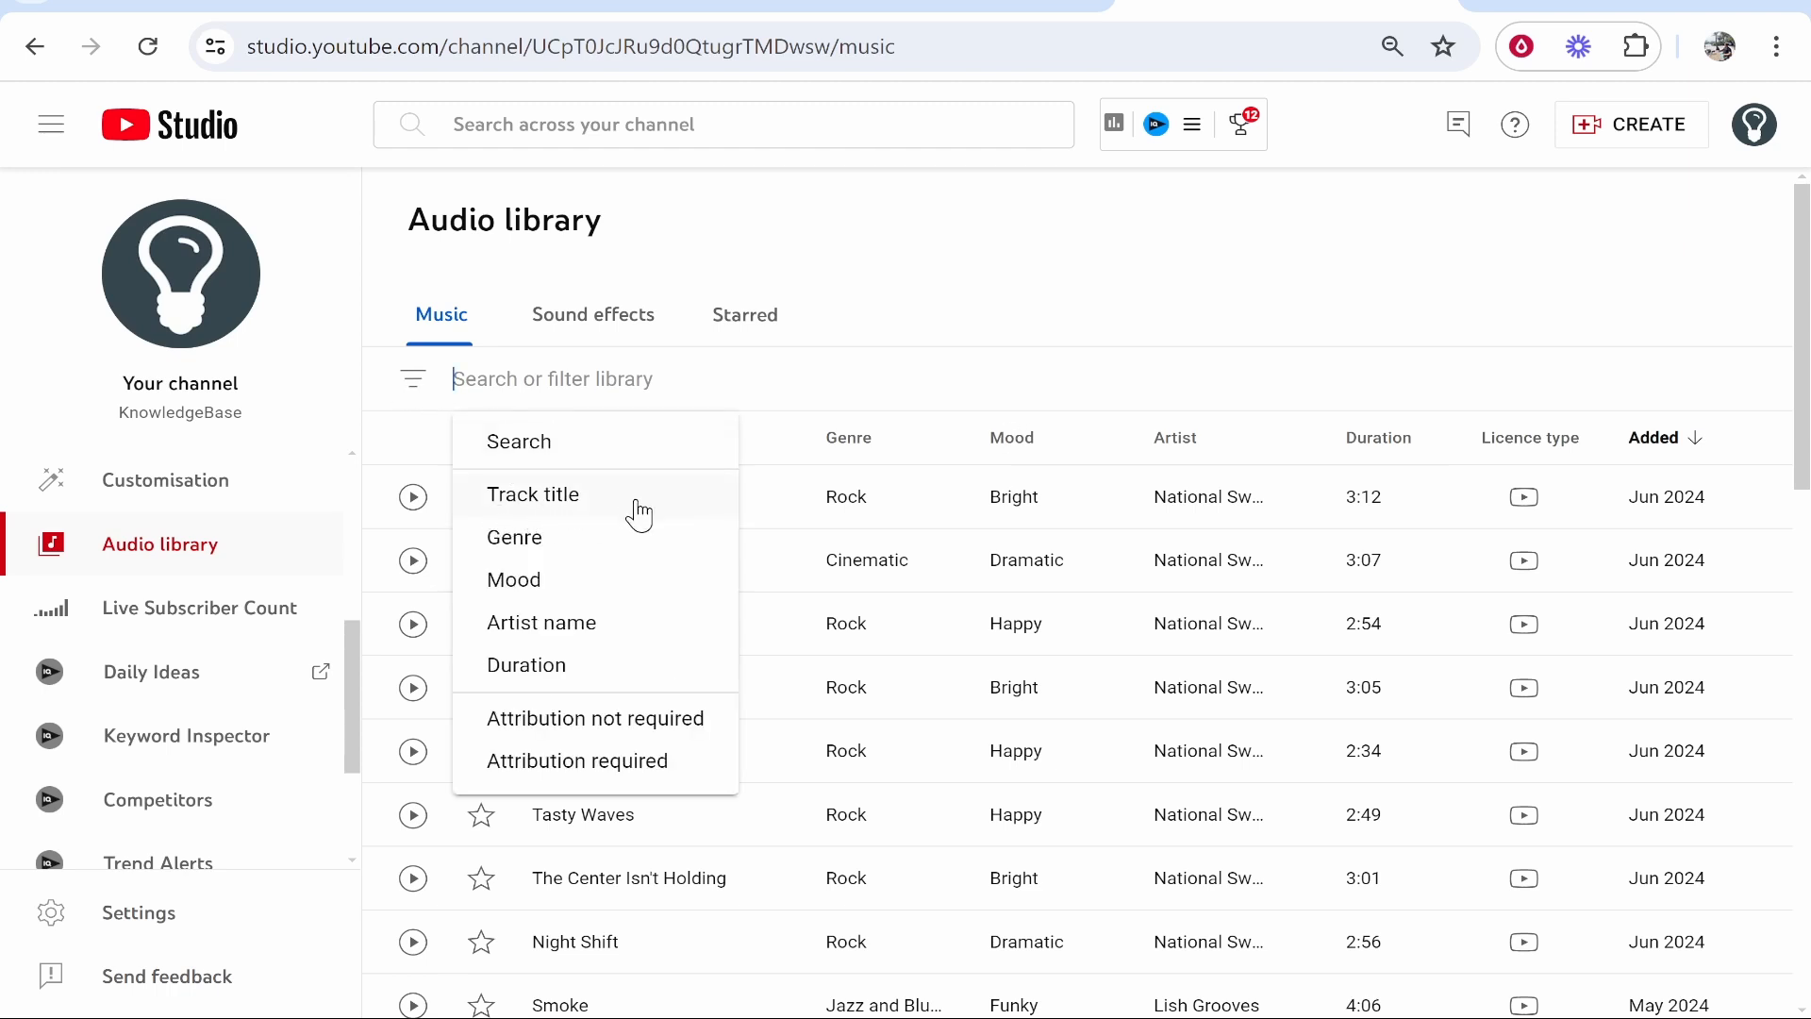
{"action": "mouse_move", "coordinate": [611, 593]}
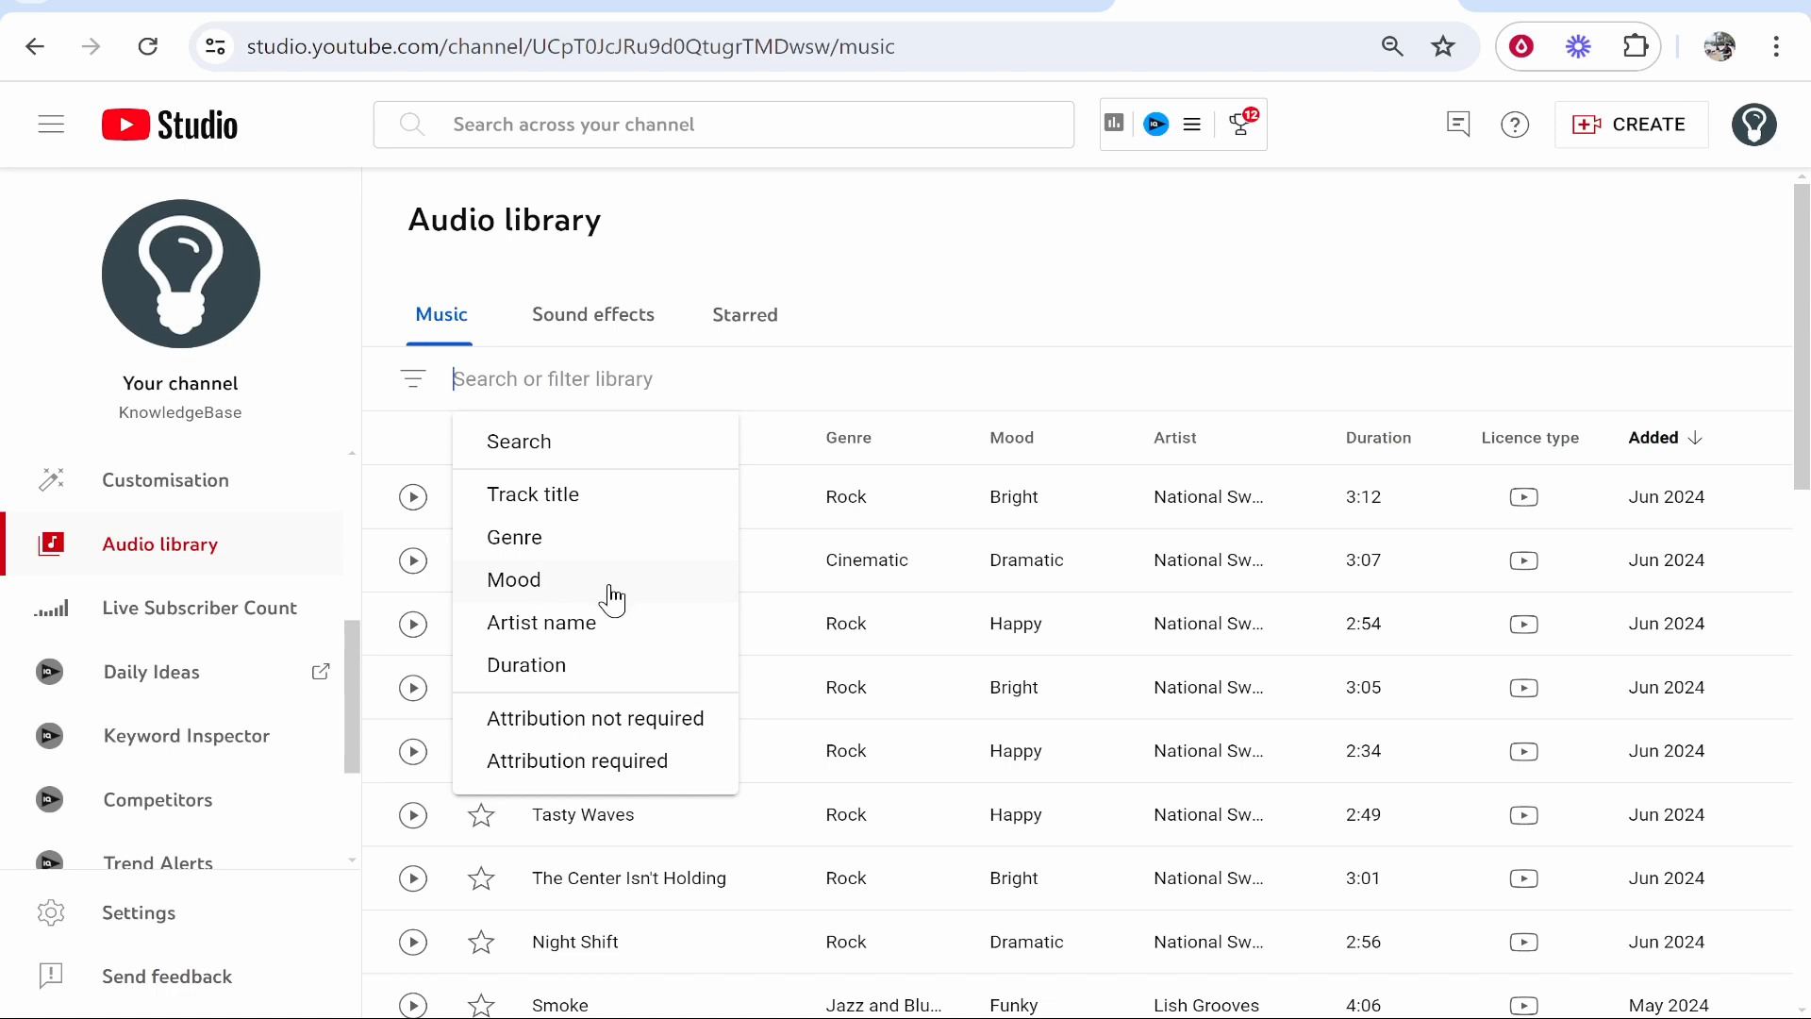
Filter the music list by Mood so only Dramatic tracks remain
{"action": "left_click", "coordinate": [513, 581]}
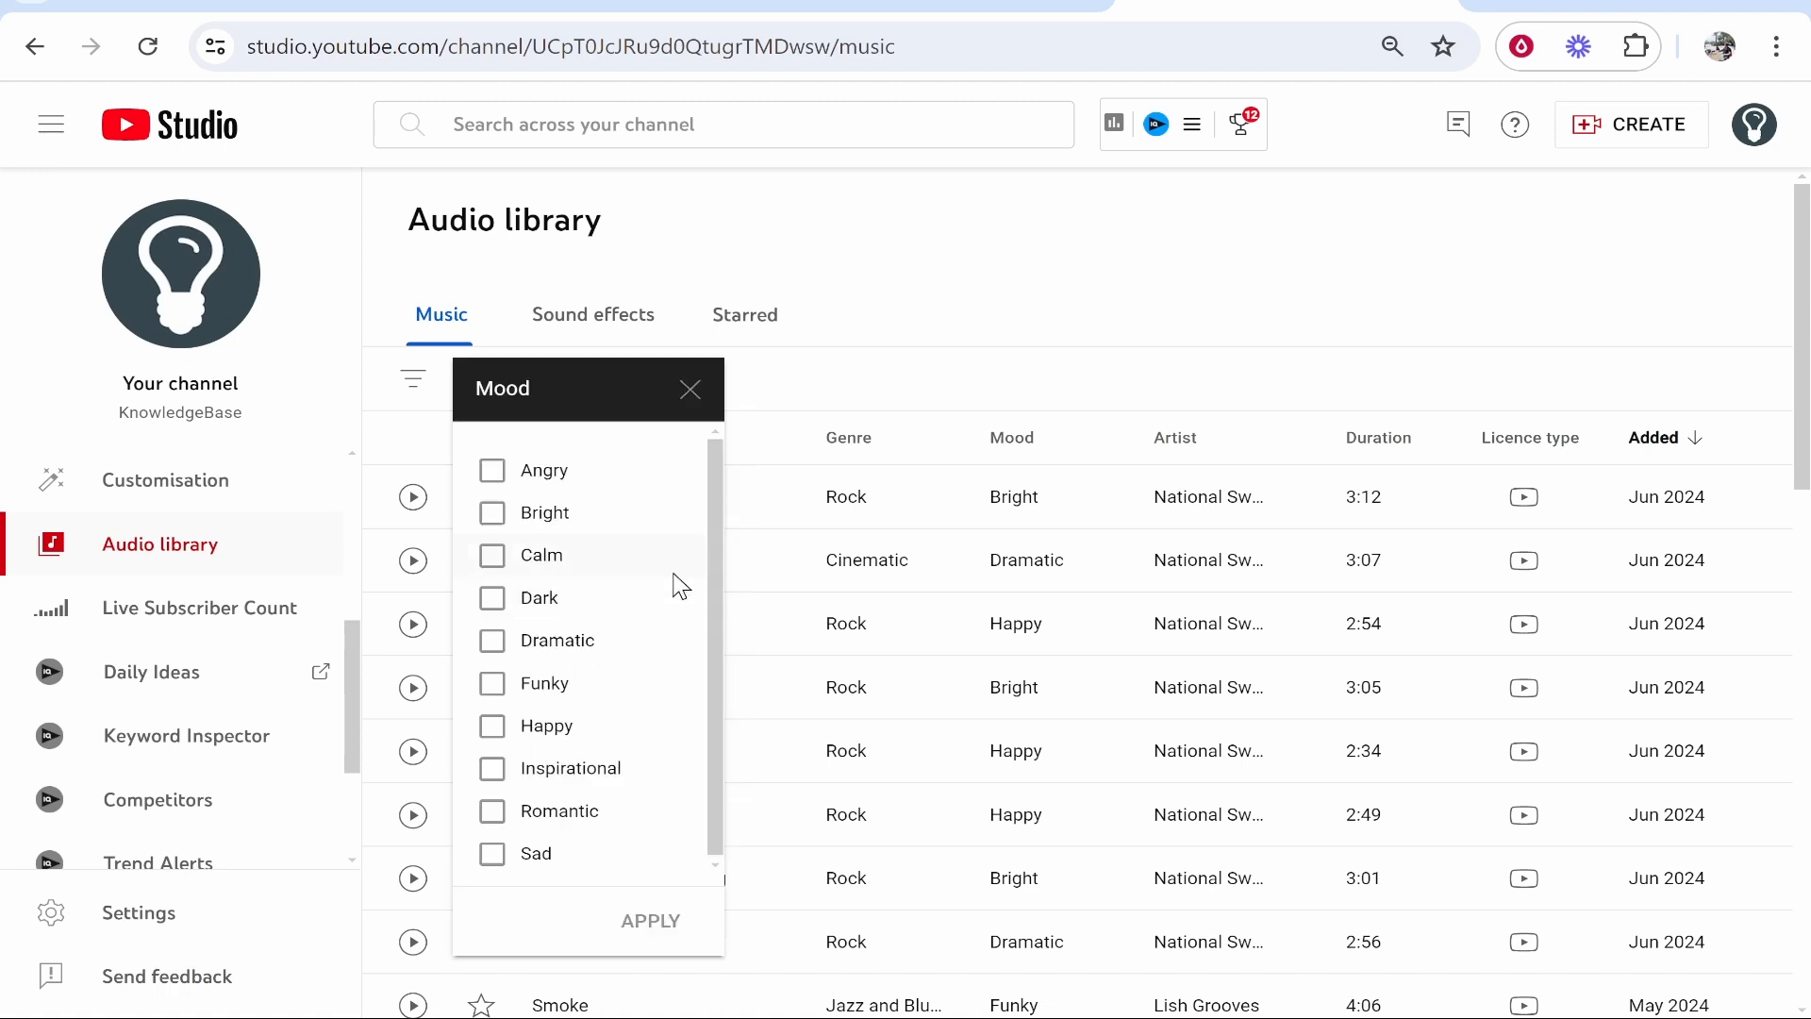
{"action": "left_click", "coordinate": [490, 639]}
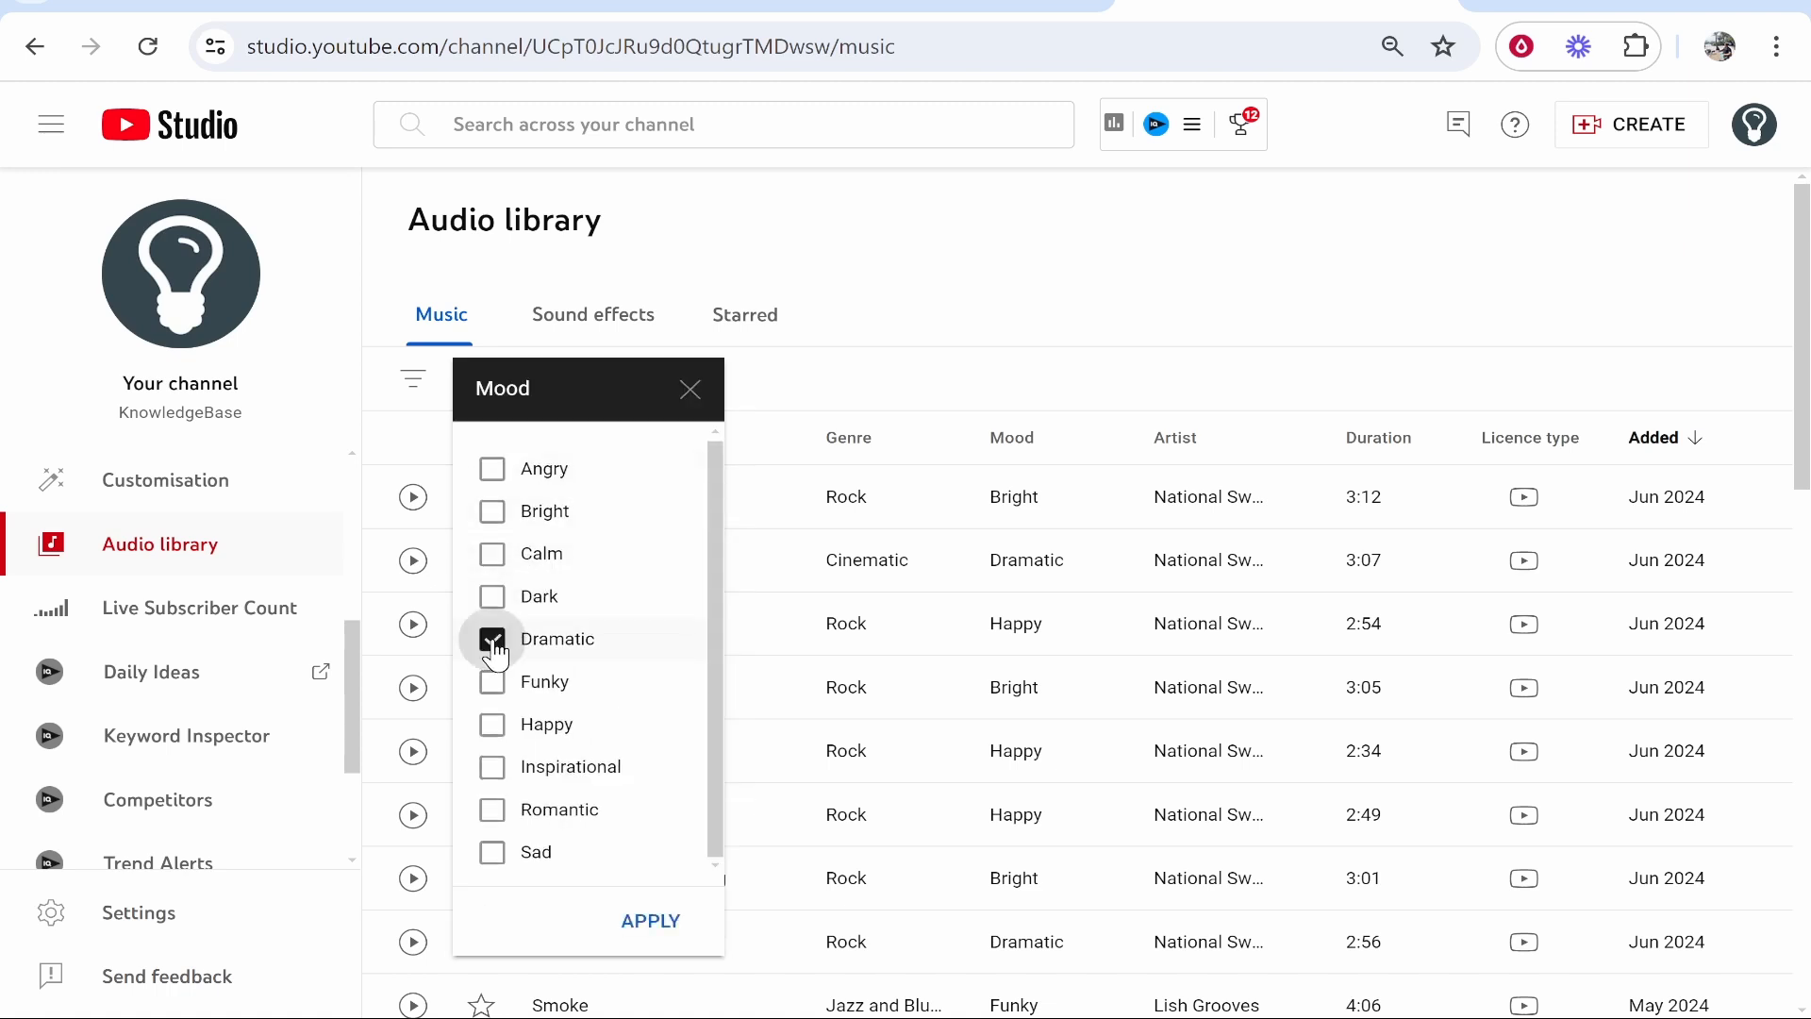
{"action": "left_click", "coordinate": [649, 920]}
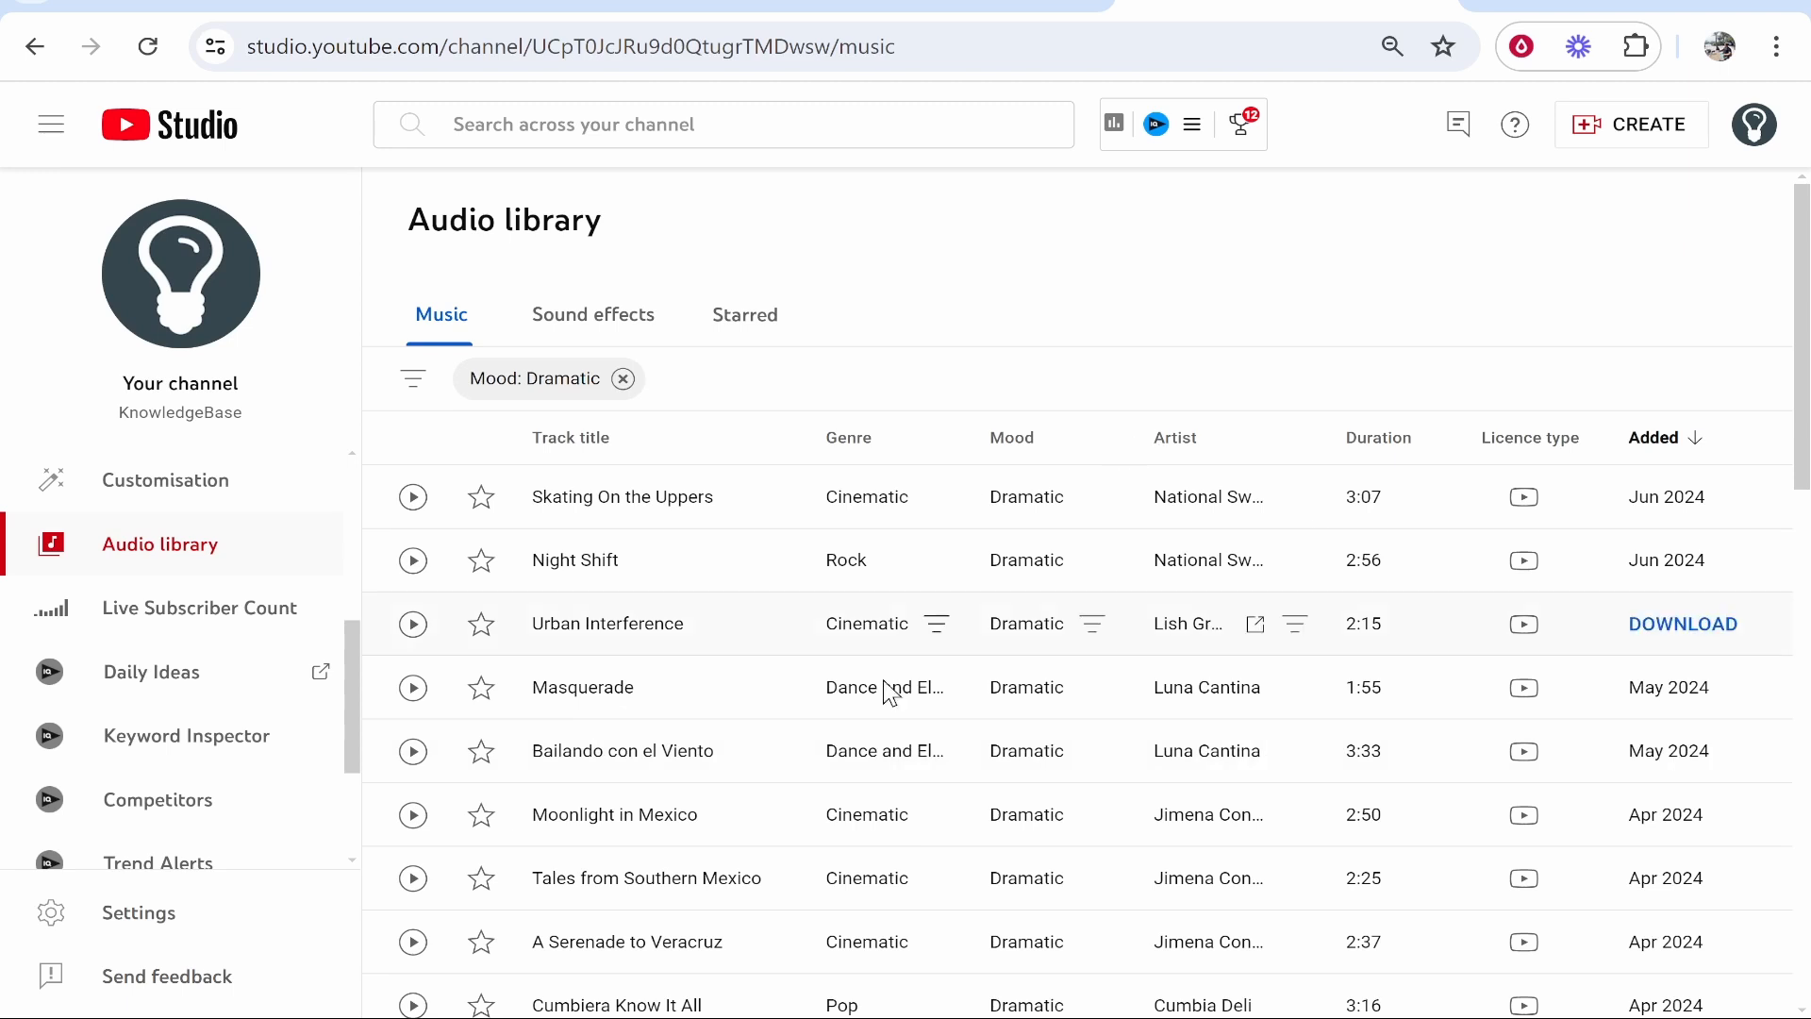
{"action": "mouse_move", "coordinate": [896, 757]}
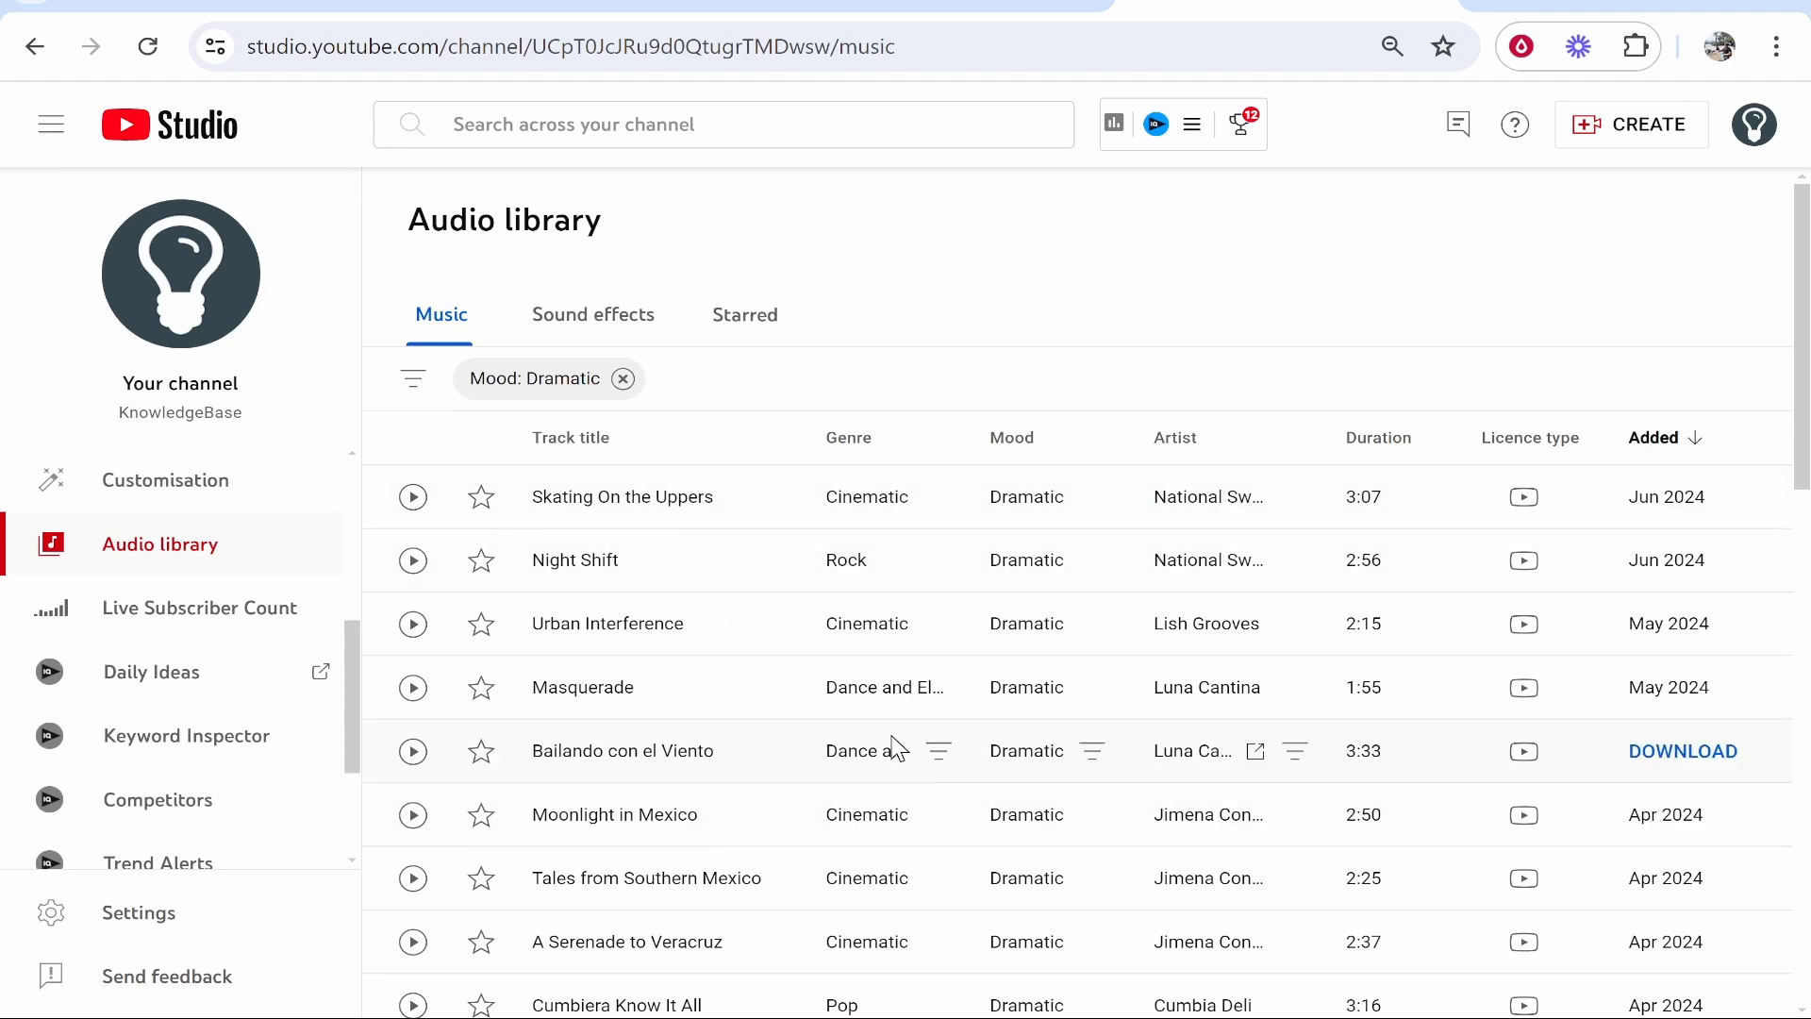
{"action": "mouse_move", "coordinate": [413, 498]}
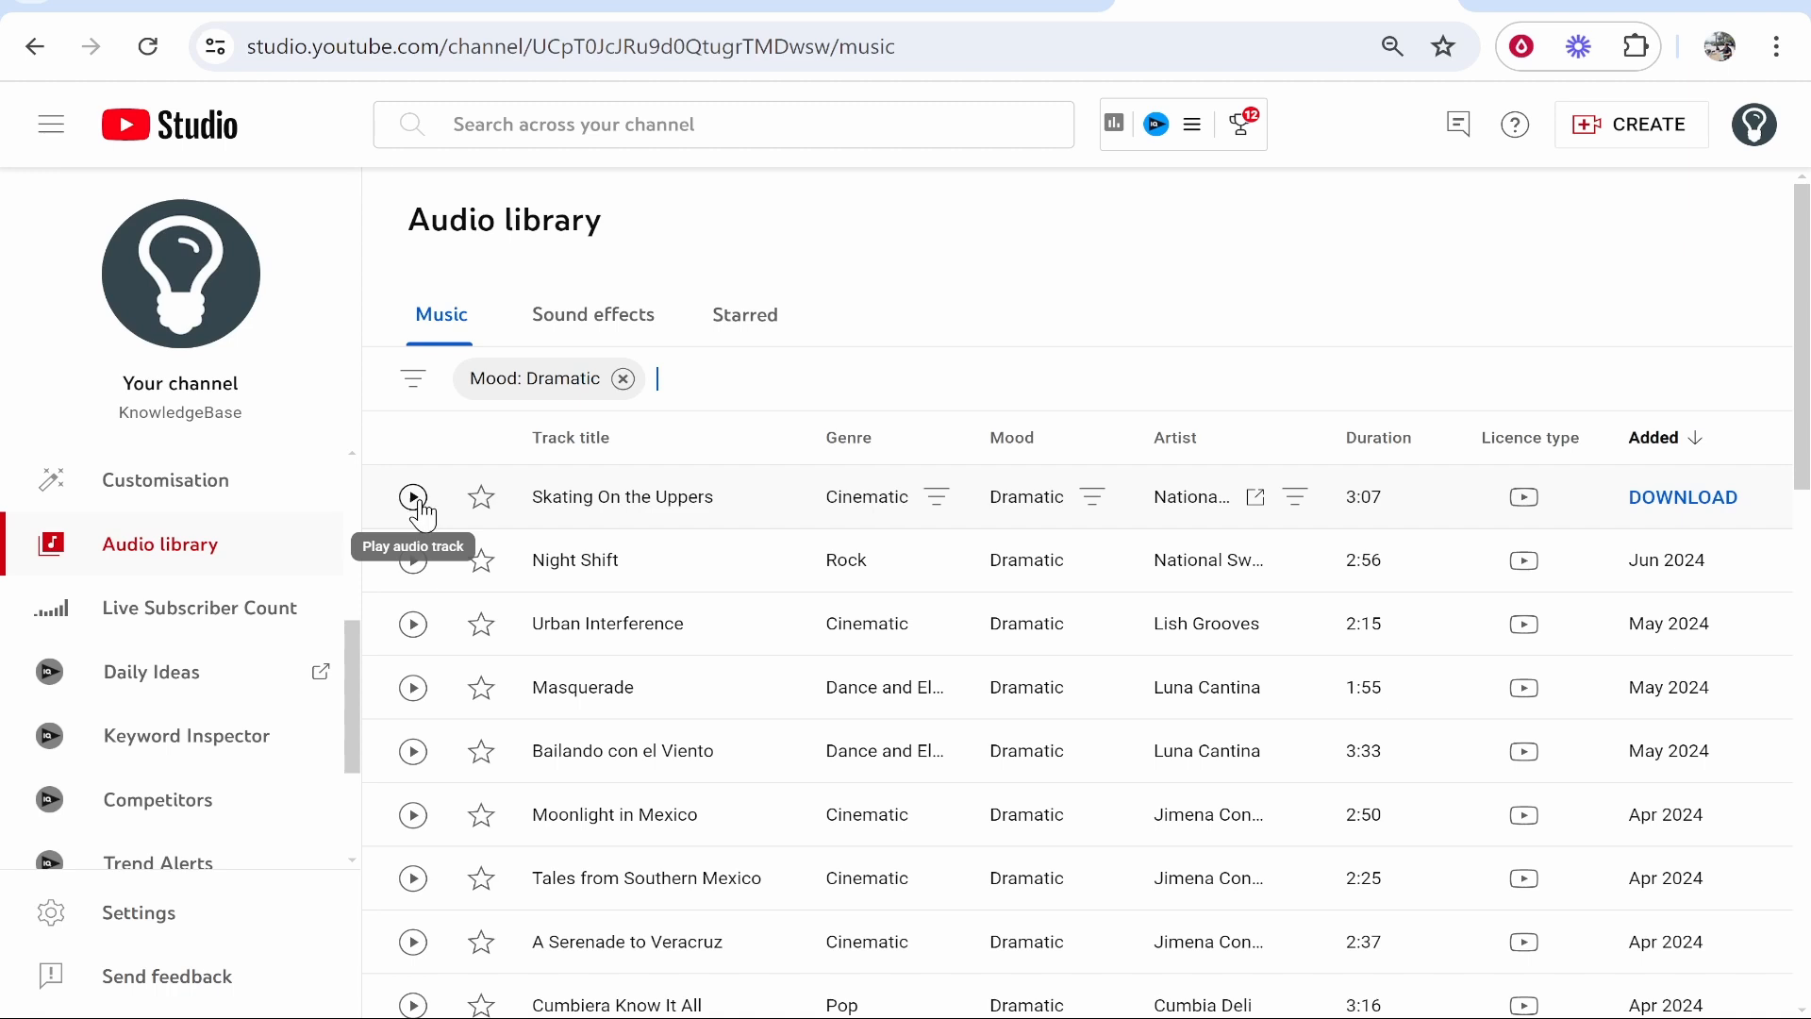
{"action": "mouse_move", "coordinate": [1215, 503]}
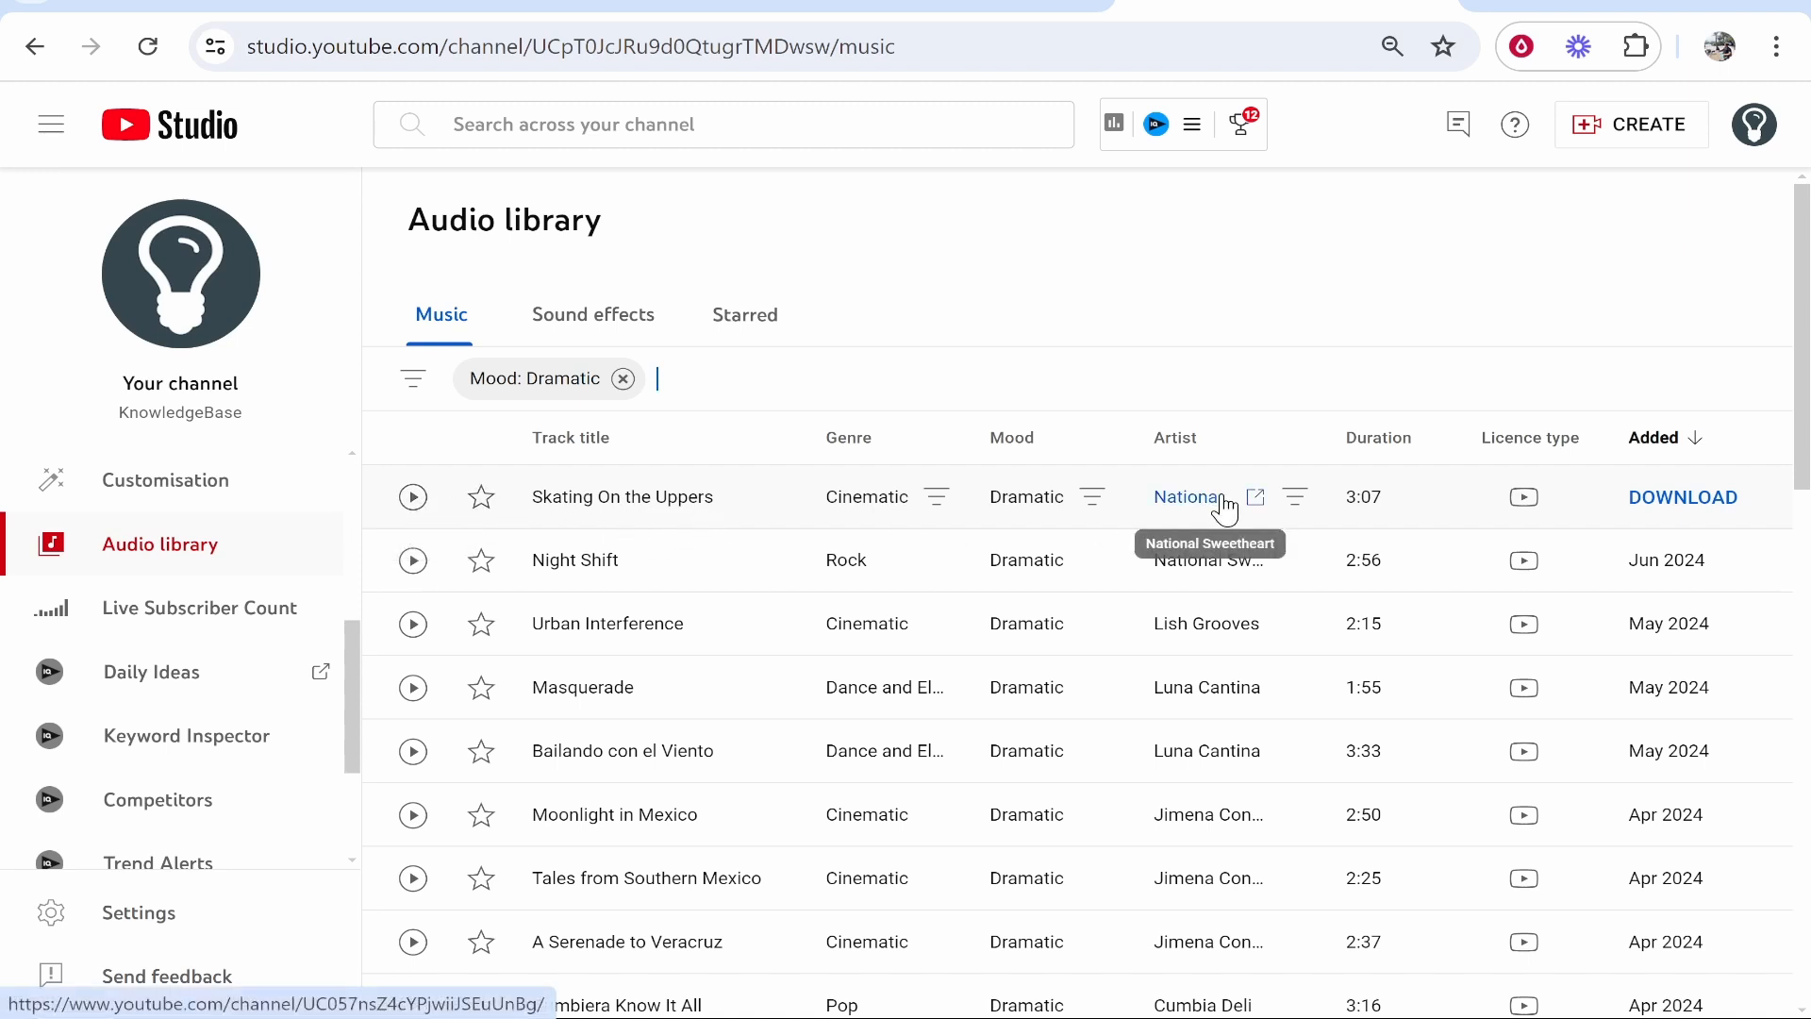
{"action": "mouse_move", "coordinate": [1684, 513]}
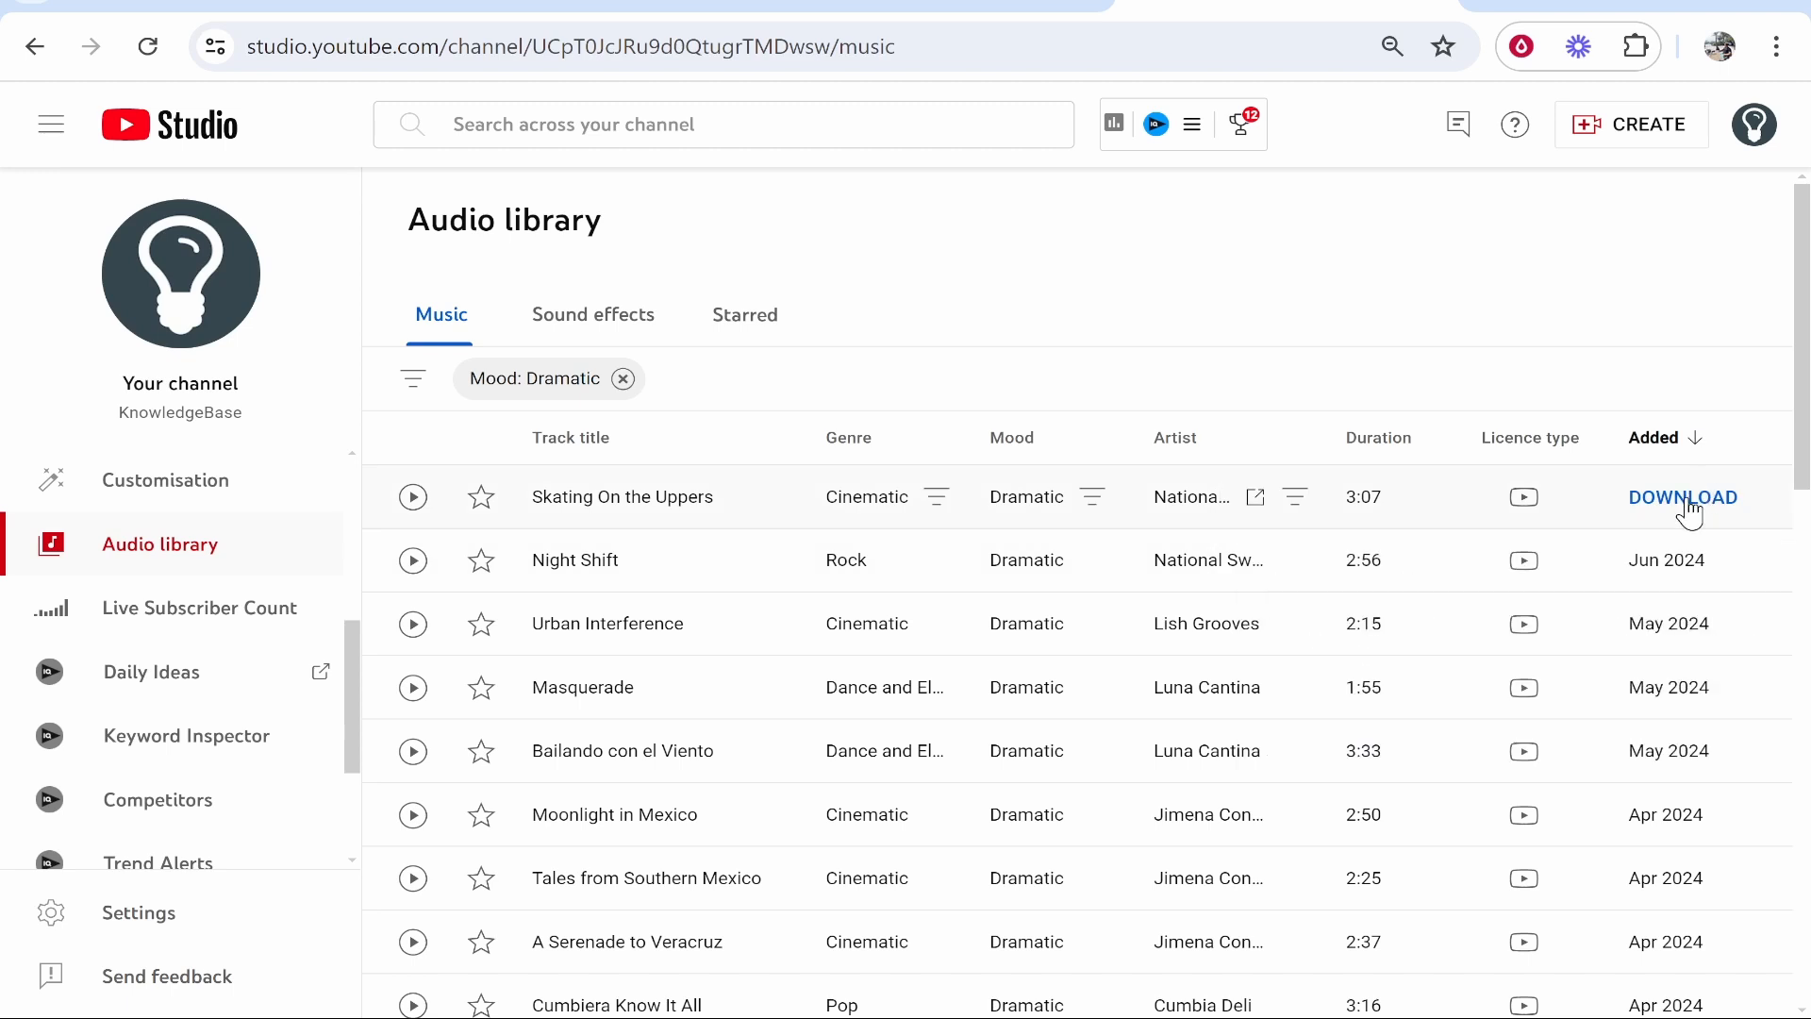
Download the Dramatic track "Skating On the Uppers" as a 7.2 MB MP3
{"action": "left_click", "coordinate": [1682, 498]}
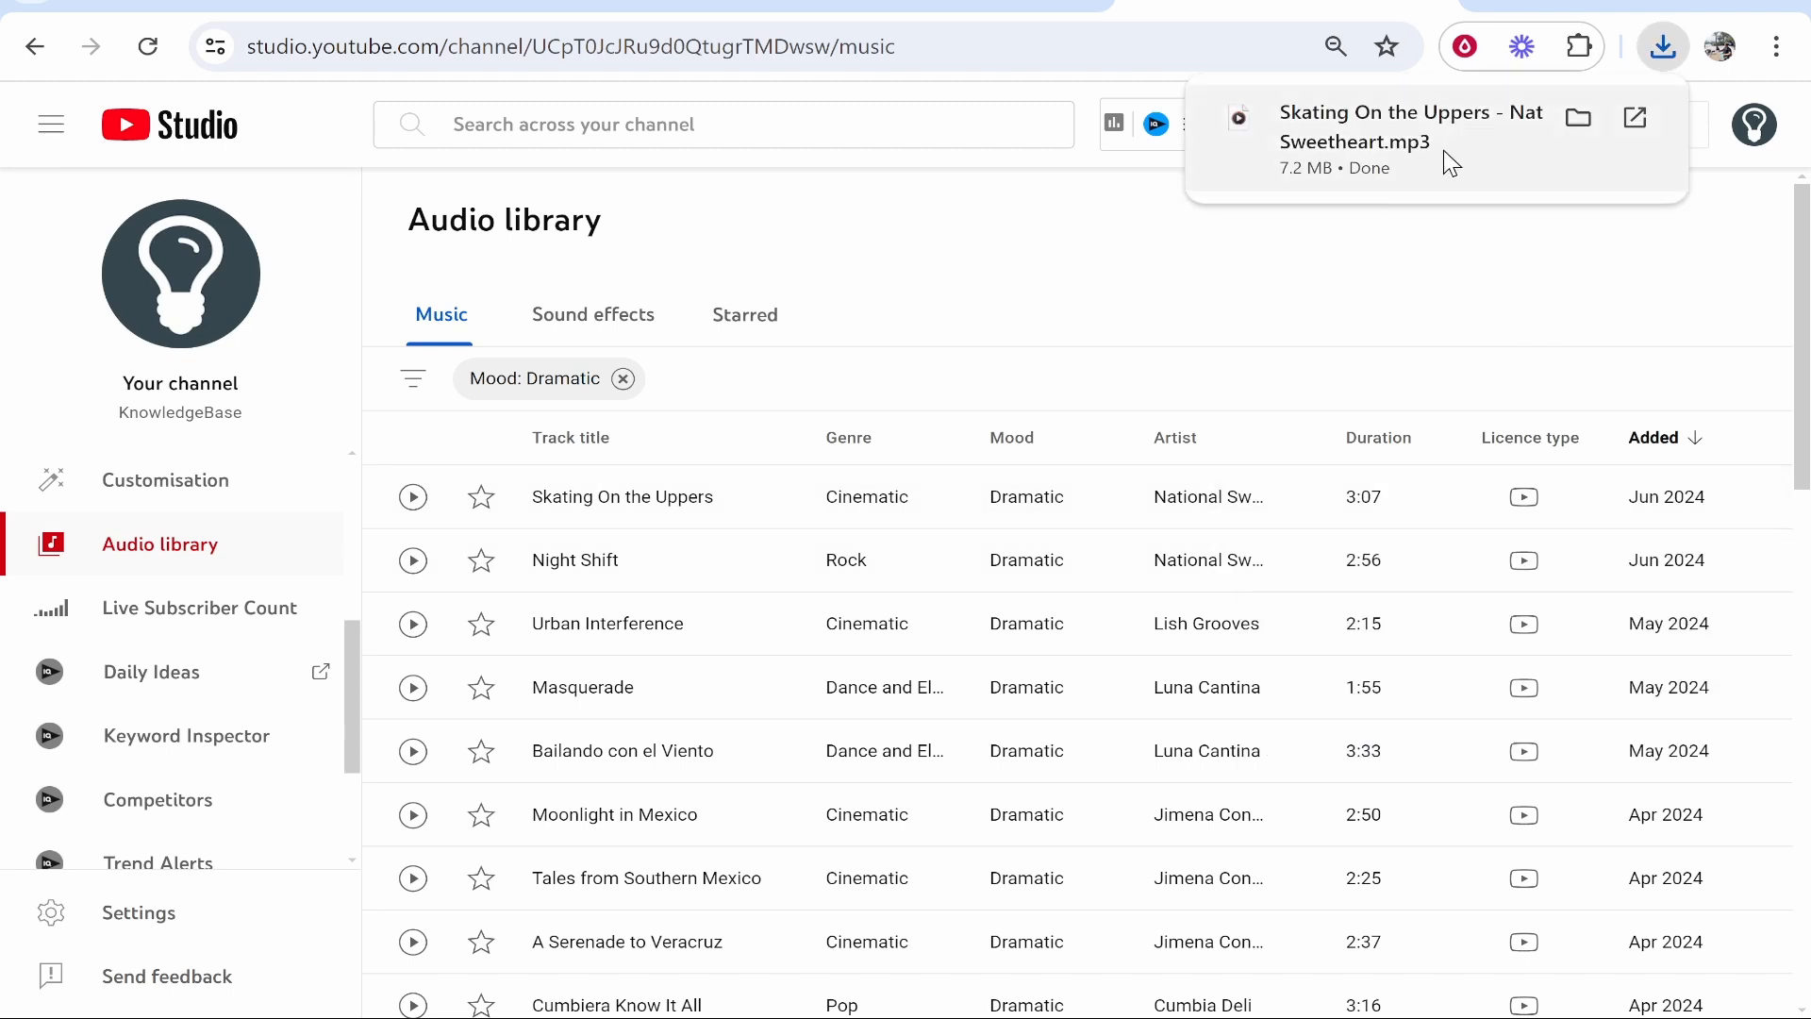